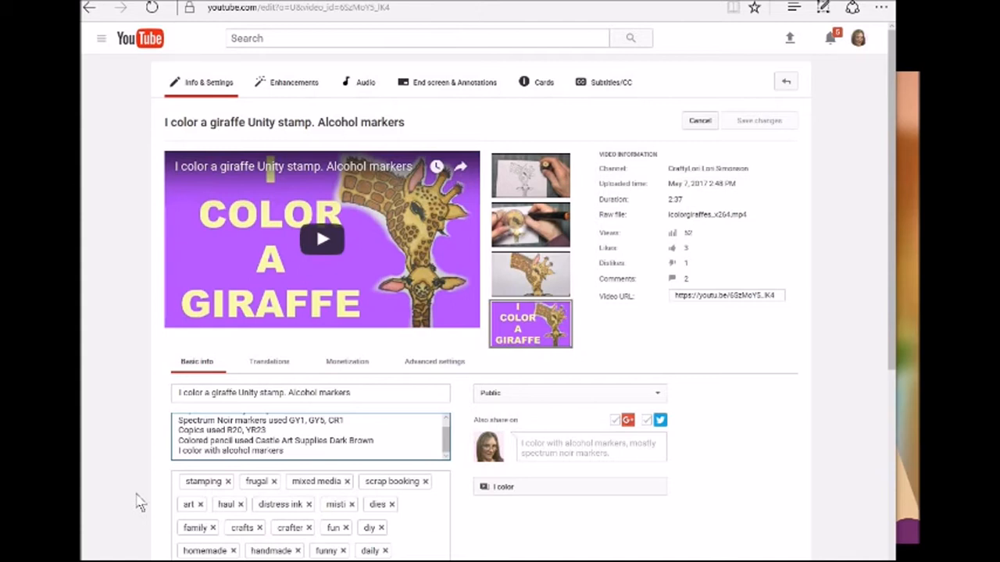
{"action": "mouse_move", "coordinate": [140, 500]}
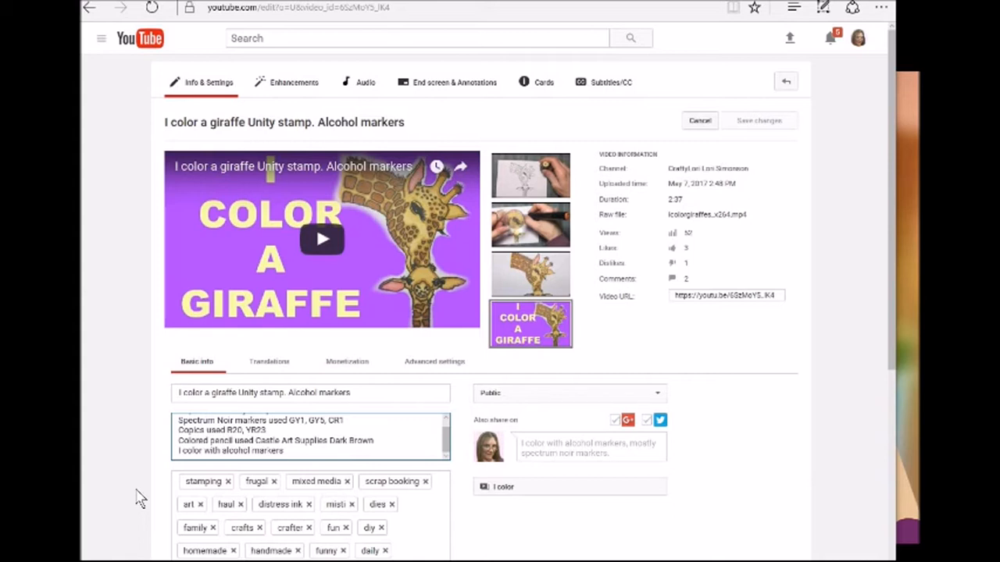
{"action": "mouse_move", "coordinate": [139, 147]}
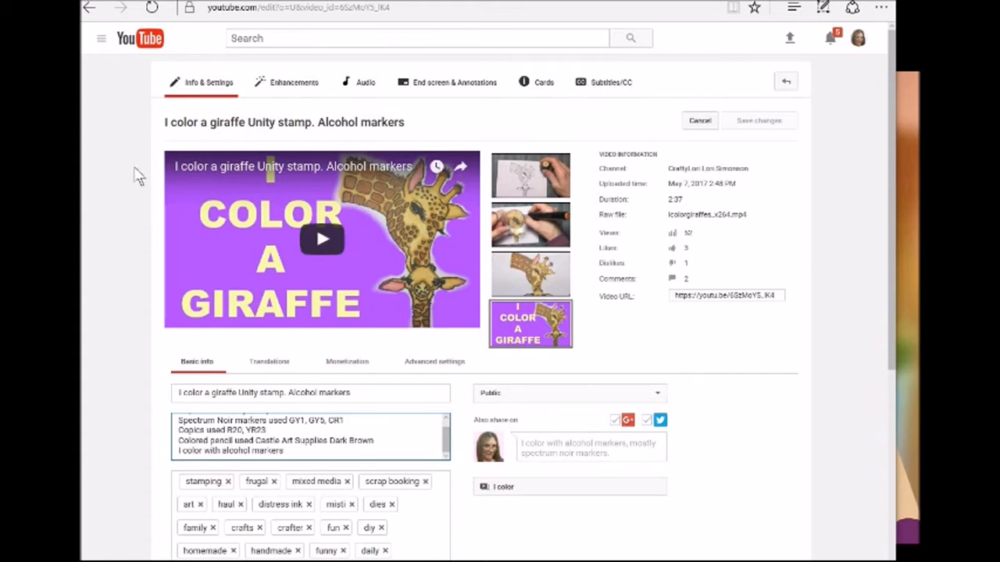
{"action": "mouse_move", "coordinate": [484, 121]}
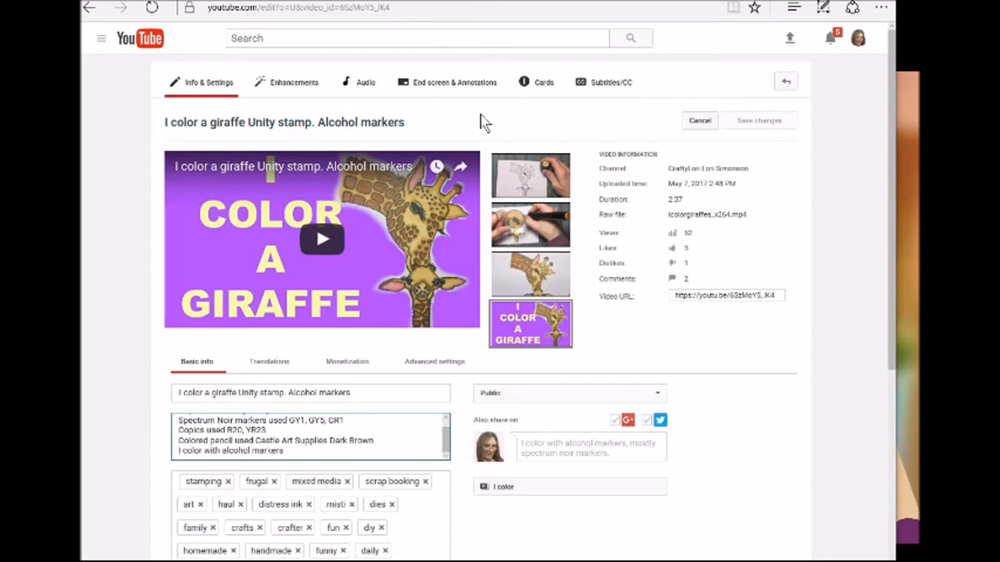
{"action": "mouse_move", "coordinate": [484, 122]}
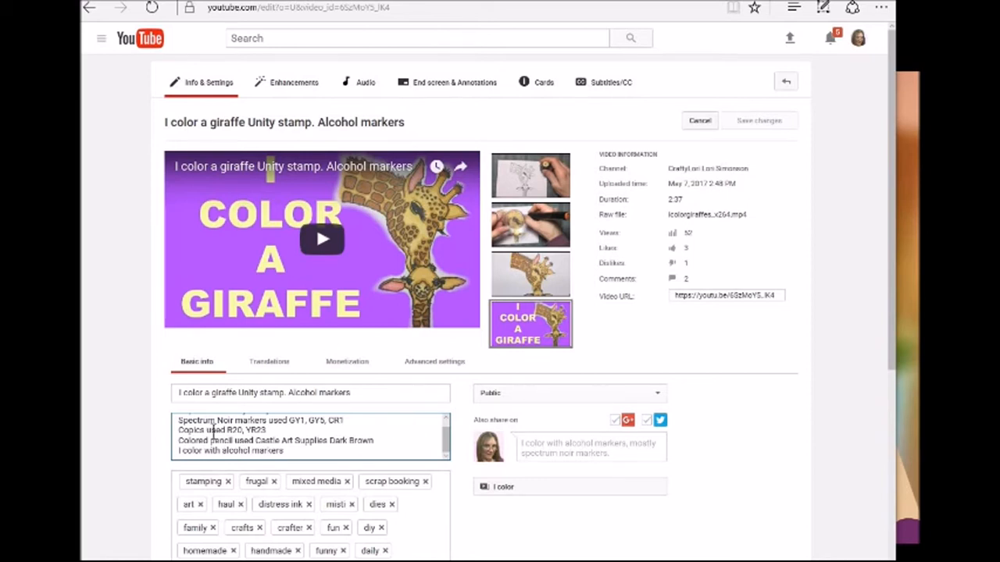
{"action": "mouse_move", "coordinate": [449, 534]}
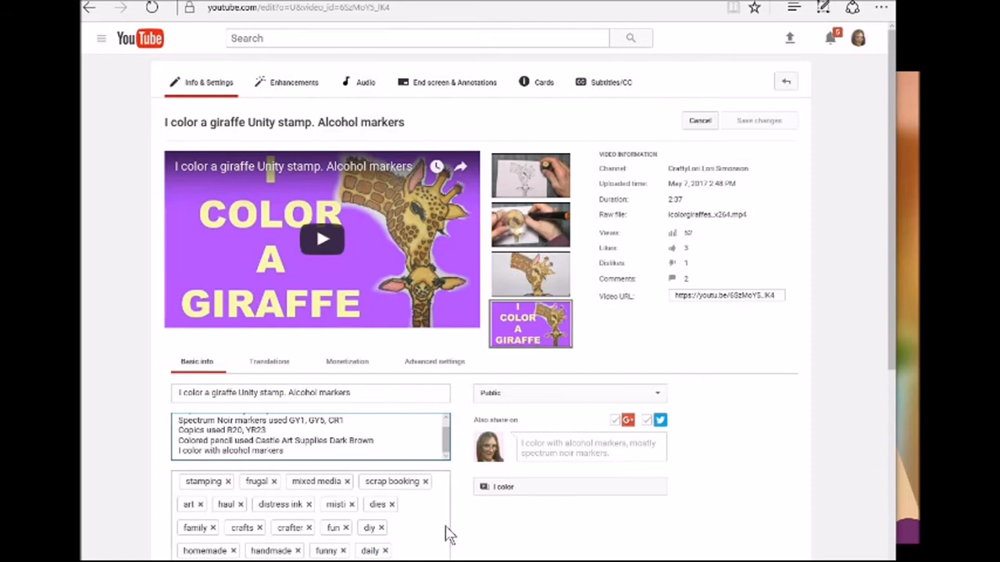
{"action": "mouse_move", "coordinate": [435, 347]}
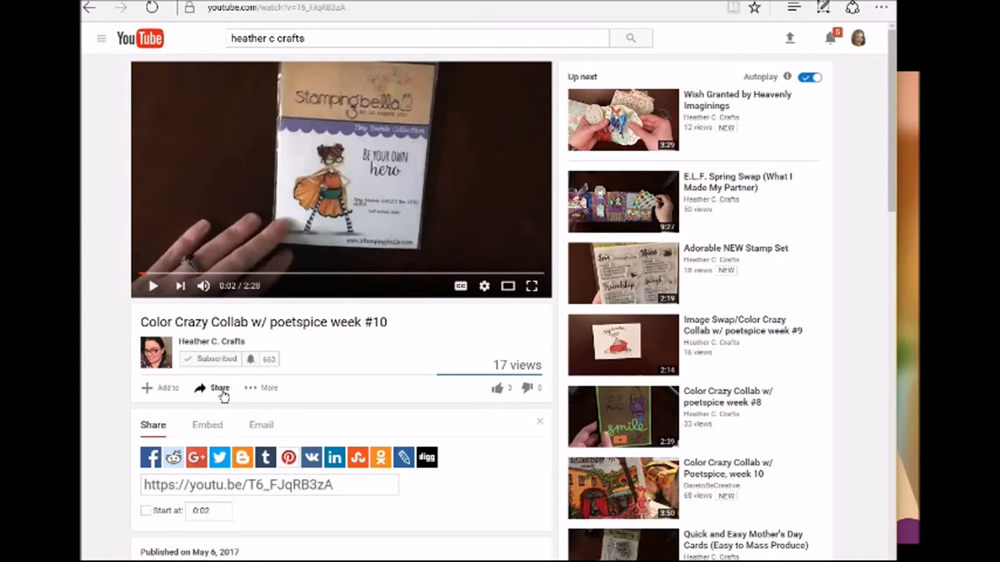
Copy the youtu.be short link from the Share panel of the Color Crazy Collab week #10 video
{"action": "left_click", "coordinate": [219, 387]}
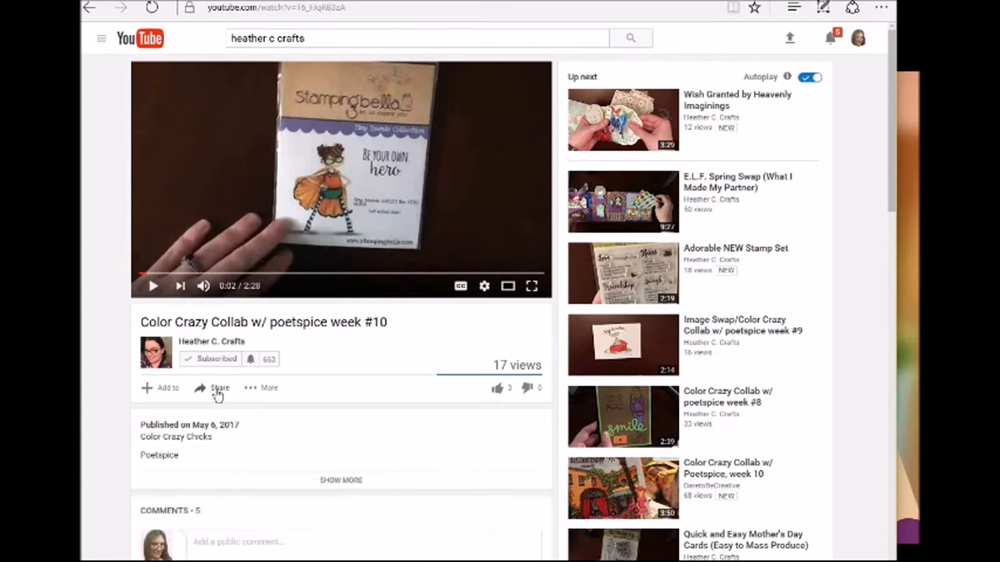
{"action": "left_click", "coordinate": [221, 387]}
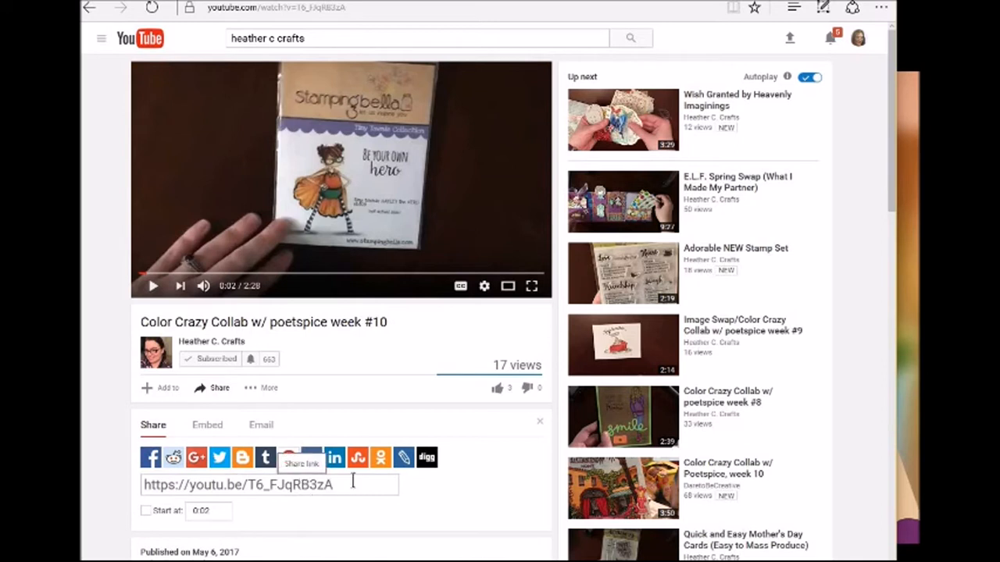
{"action": "left_click", "coordinate": [269, 484]}
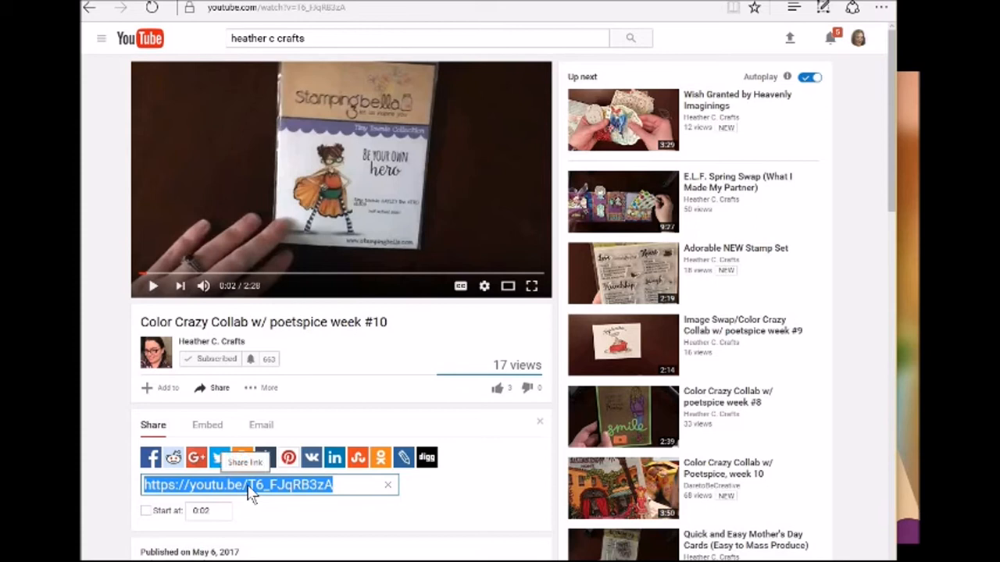
{"action": "right_click", "coordinate": [234, 484]}
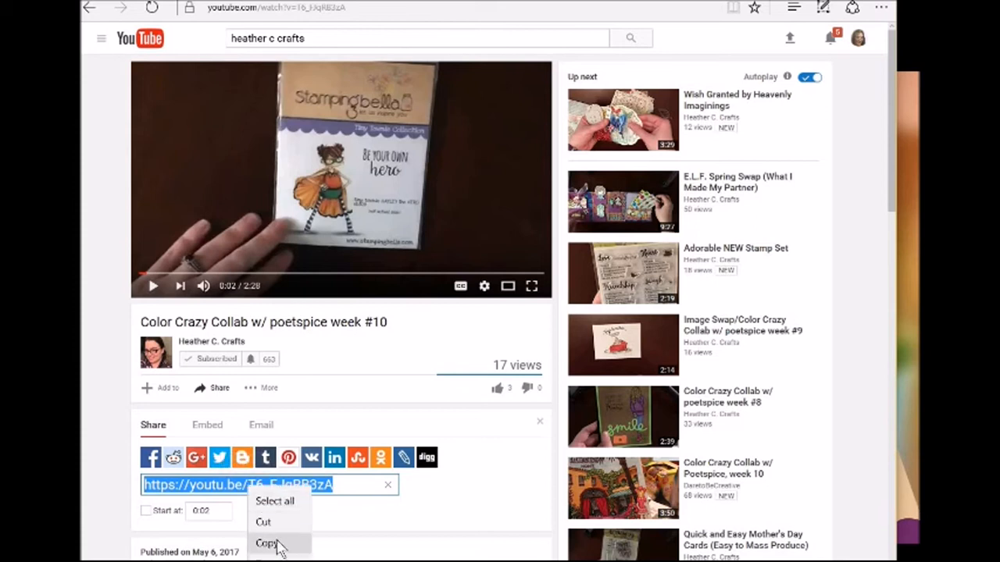
{"action": "left_click", "coordinate": [267, 544]}
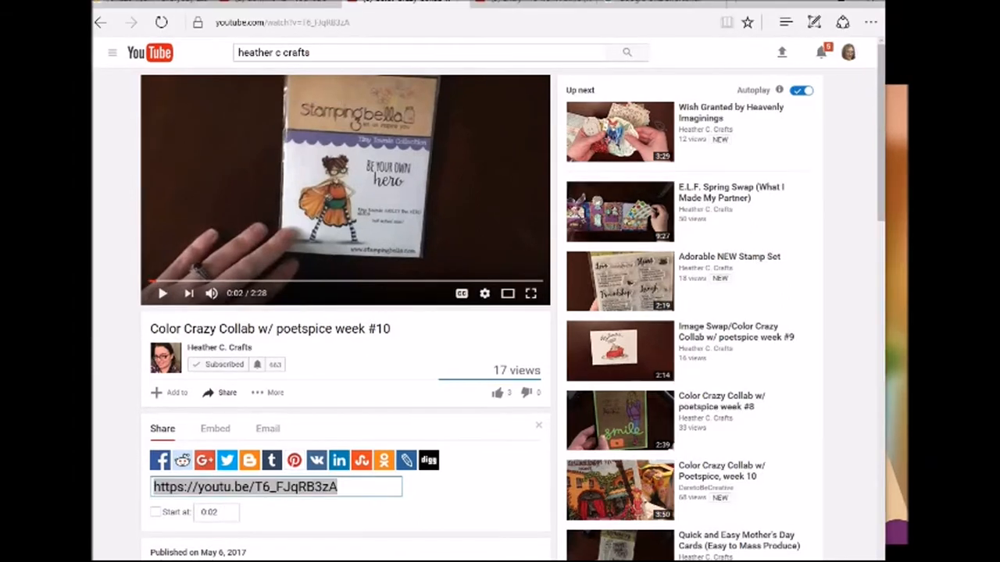
{"action": "mouse_move", "coordinate": [315, 415]}
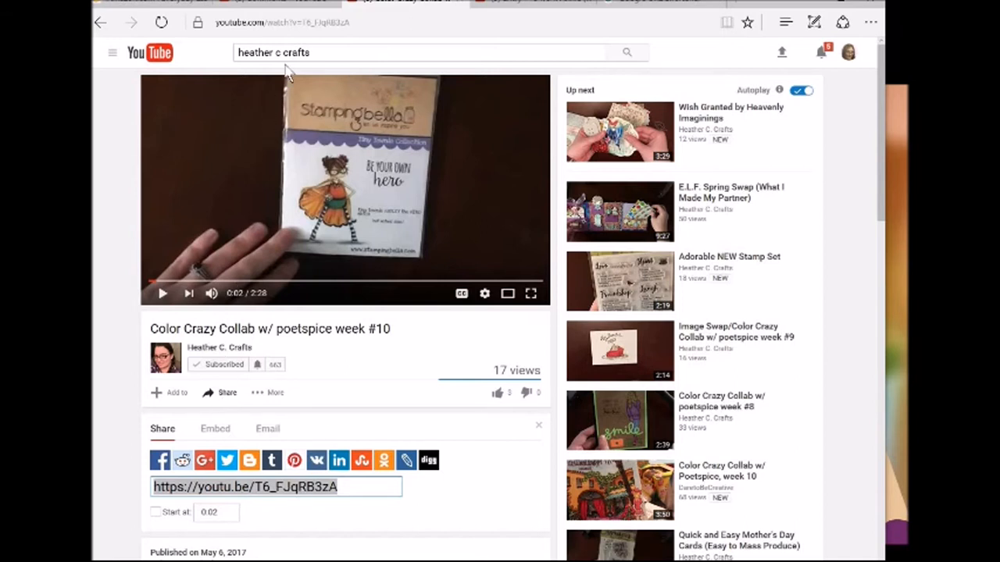
Copy the full page URL of the Color Crazy Collab video from the address bar
{"action": "left_click", "coordinate": [378, 22]}
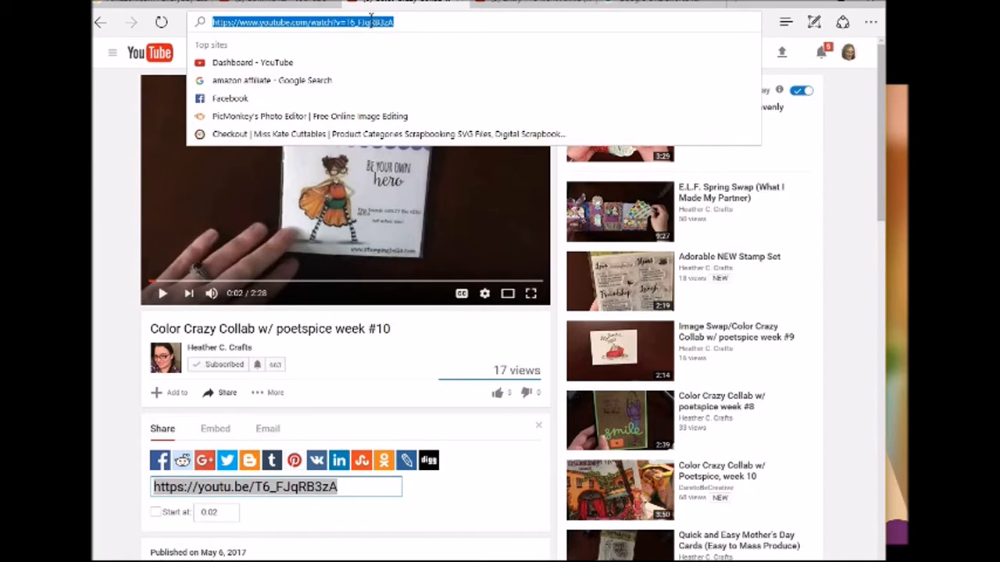
{"action": "right_click", "coordinate": [297, 22]}
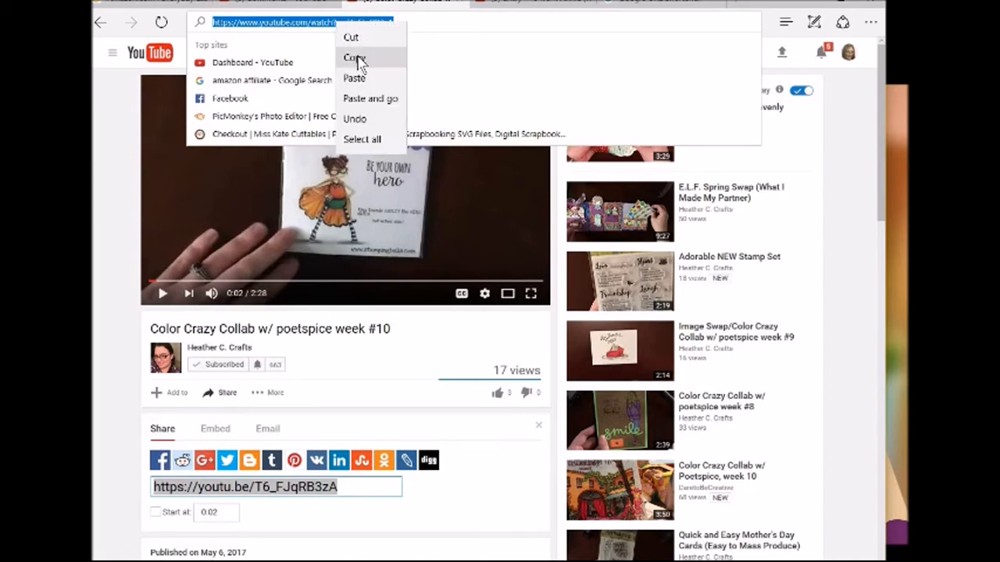
{"action": "left_click", "coordinate": [353, 58]}
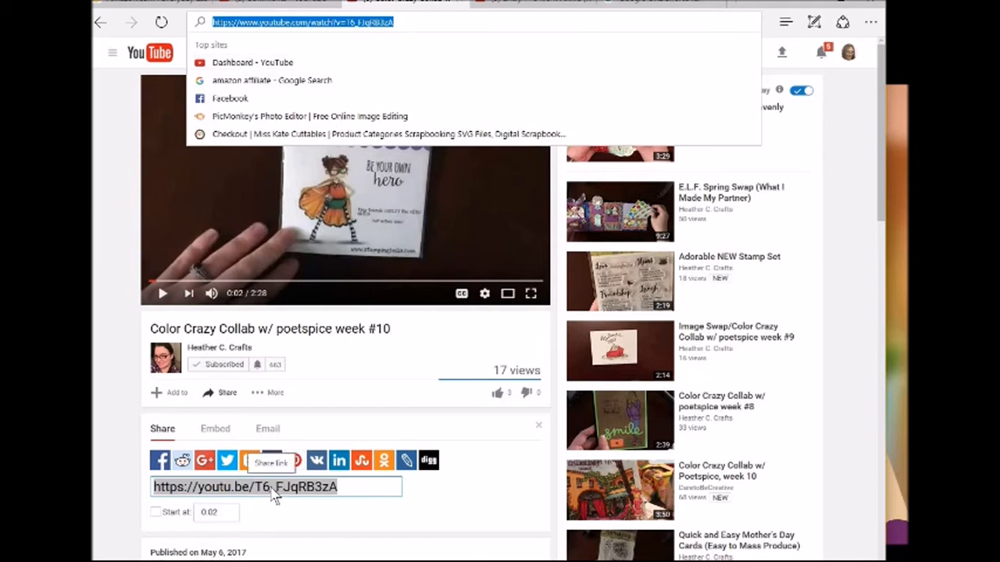
{"action": "mouse_move", "coordinate": [137, 538]}
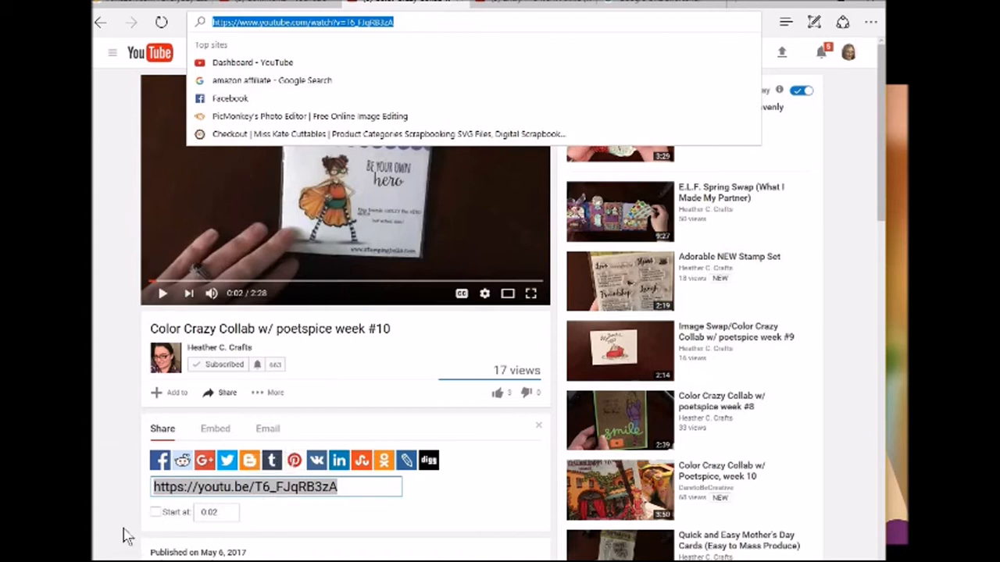
{"action": "mouse_move", "coordinate": [156, 550]}
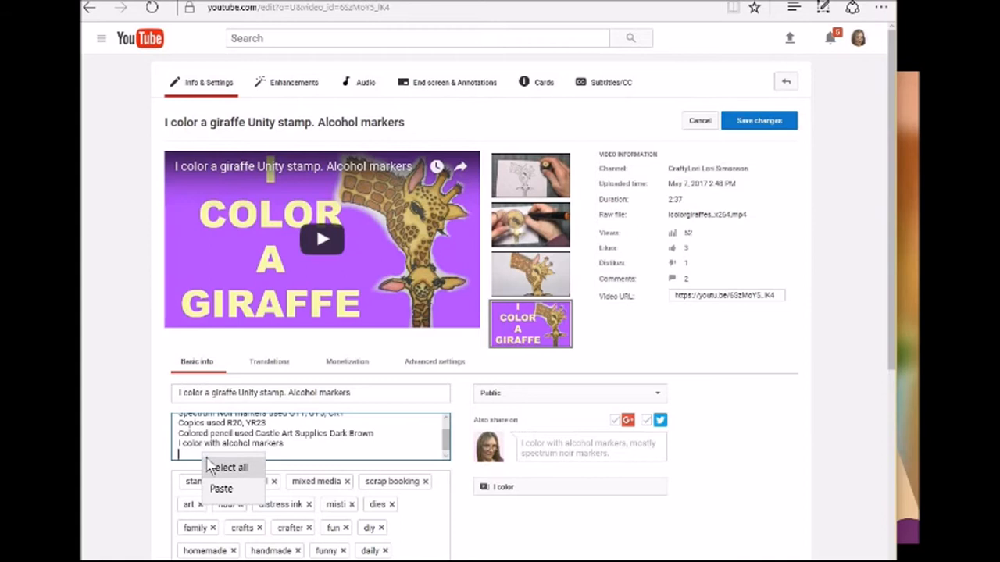
Paste the copied youtu.be link at the end of the giraffe video's description
{"action": "left_click", "coordinate": [221, 487]}
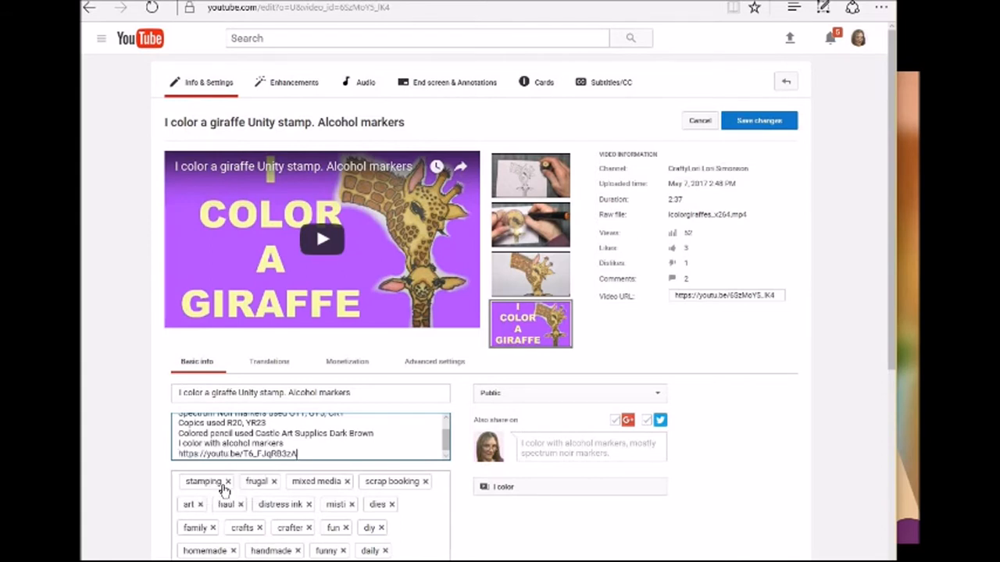
{"action": "mouse_move", "coordinate": [171, 461]}
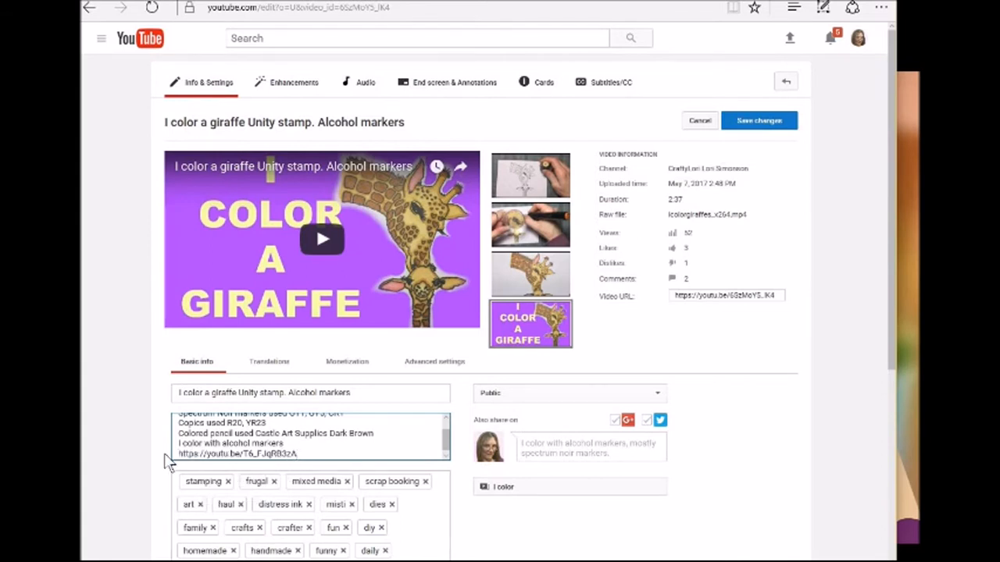
{"action": "mouse_move", "coordinate": [346, 475]}
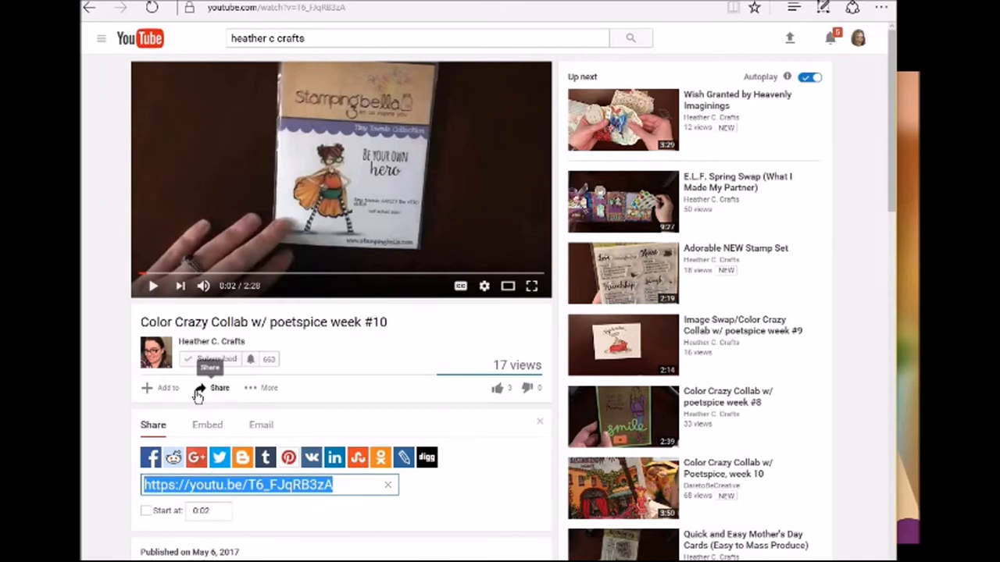
{"action": "mouse_move", "coordinate": [508, 85]}
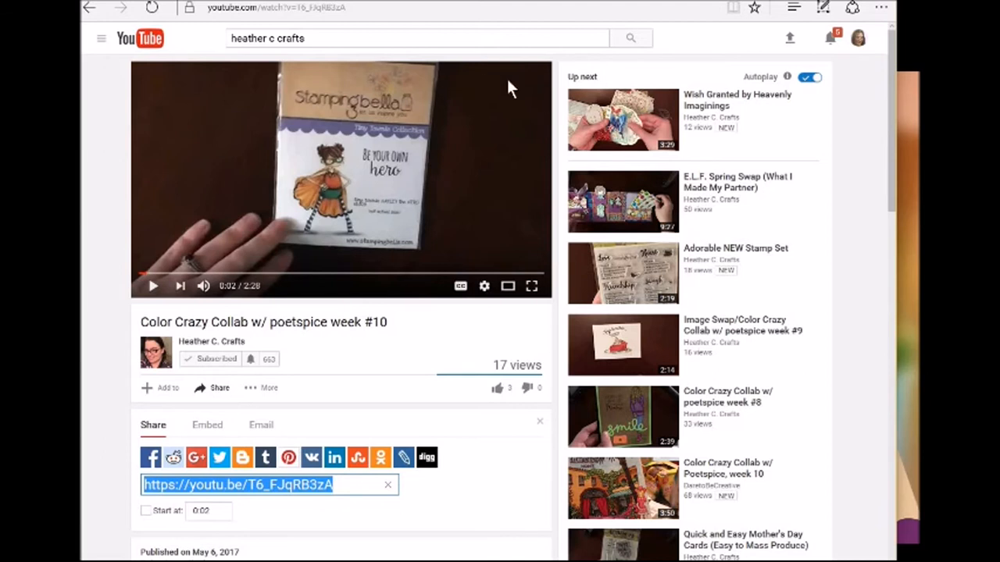
{"action": "mouse_move", "coordinate": [456, 101]}
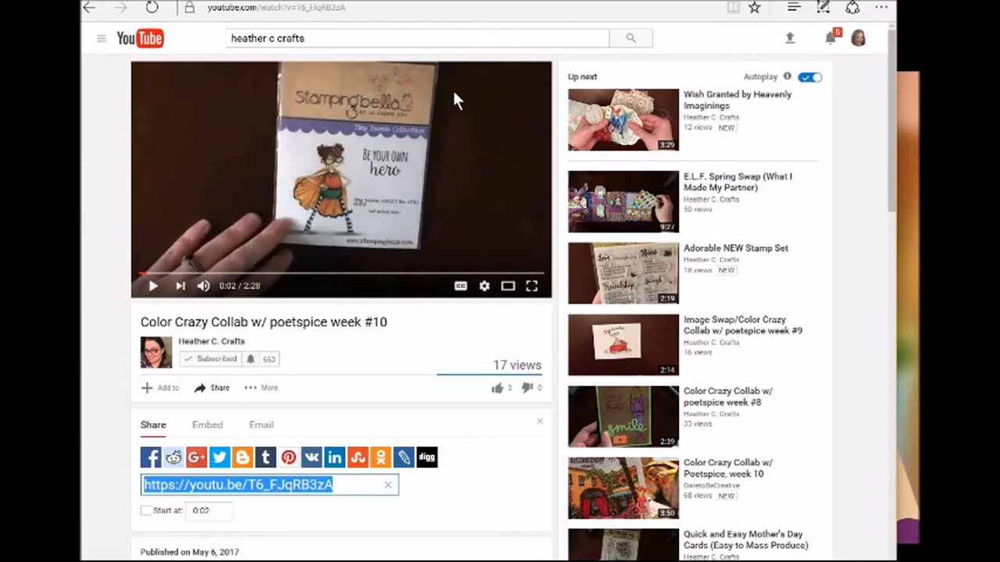
{"action": "mouse_move", "coordinate": [482, 143]}
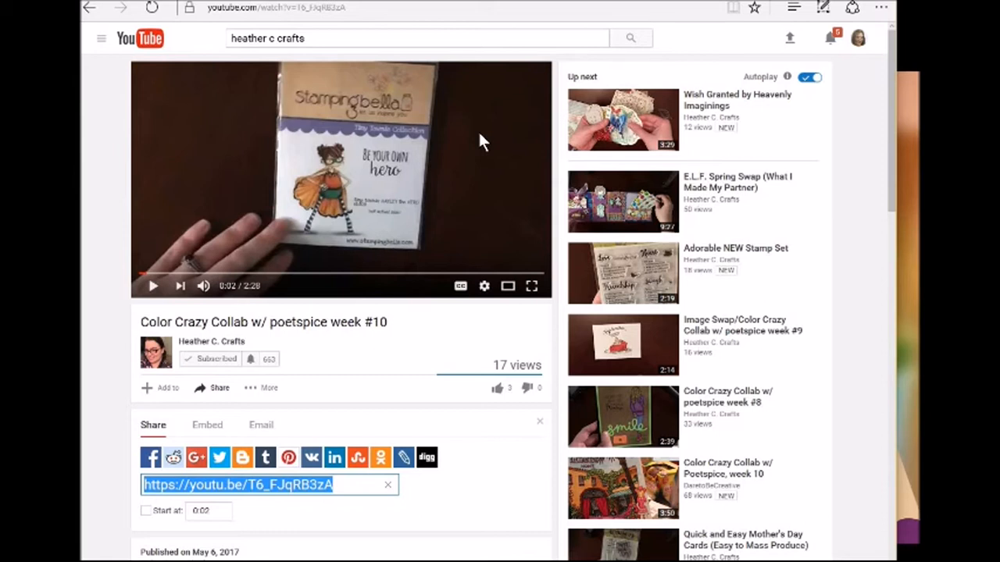
{"action": "mouse_move", "coordinate": [360, 382]}
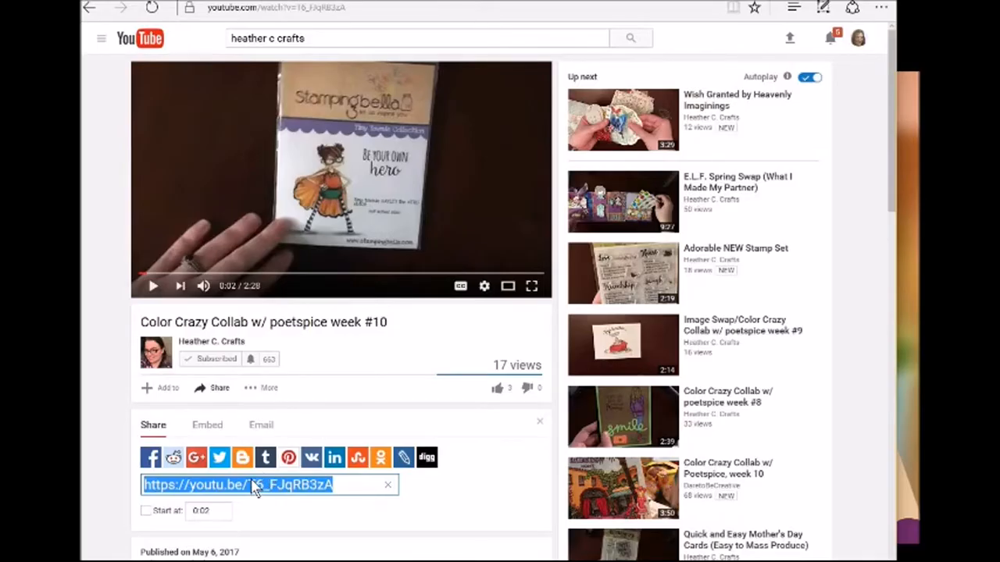
Copy the selected youtu.be link in the Share panel again
{"action": "right_click", "coordinate": [250, 484]}
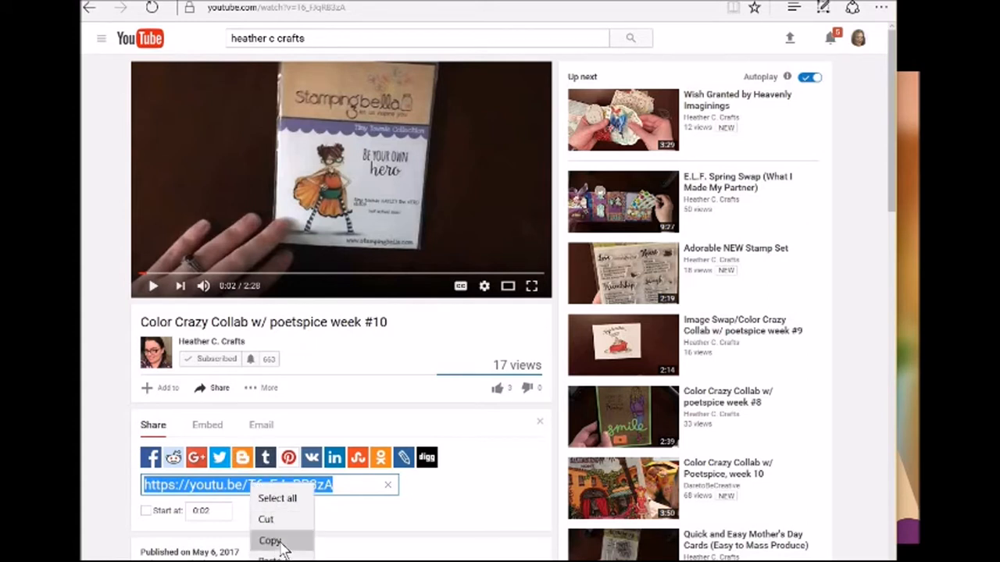
{"action": "left_click", "coordinate": [269, 540]}
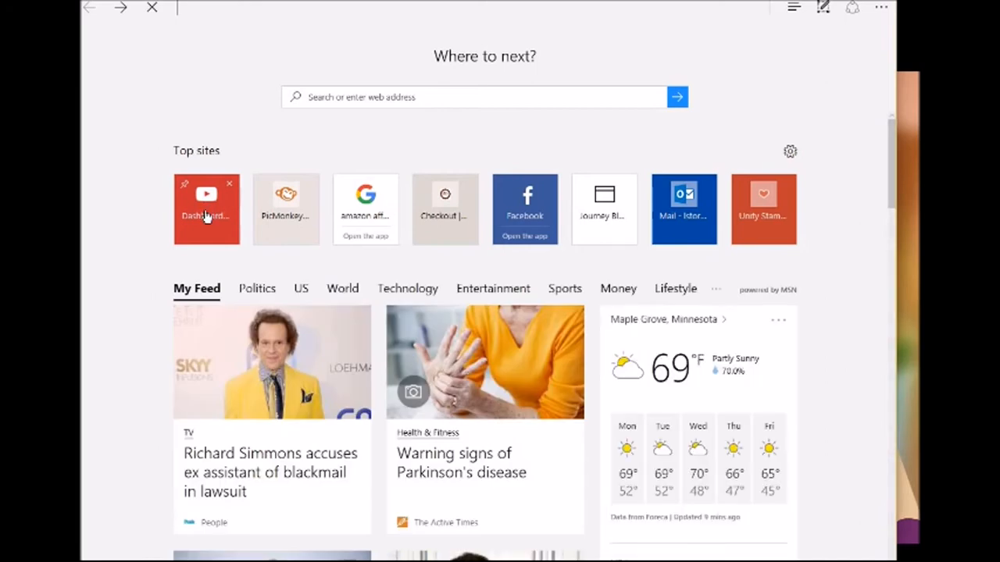
Go to the Subscriptions feed and start playing Debbie Vignola's 'Entry #15 from Annie' video
{"action": "left_click", "coordinate": [206, 209]}
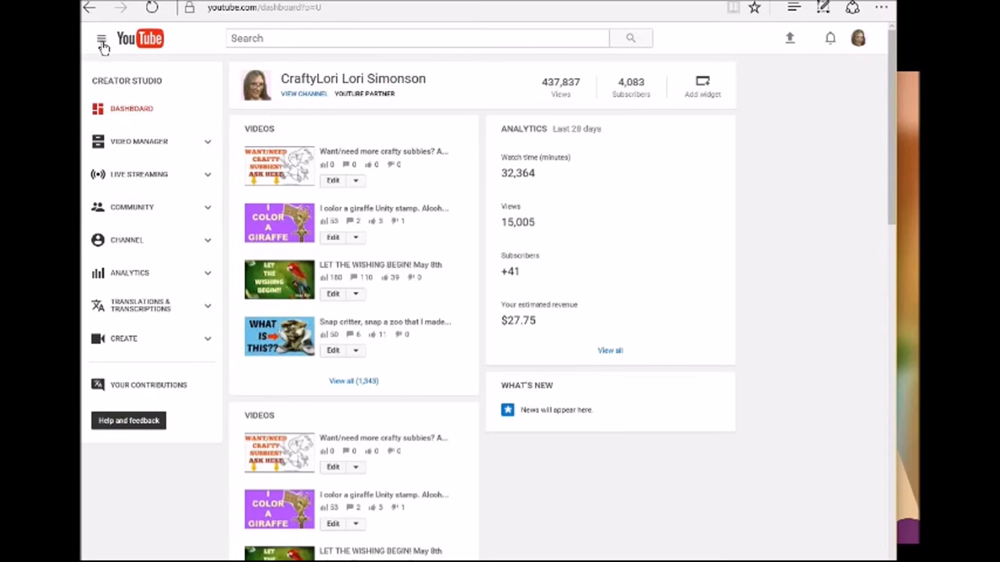
{"action": "left_click", "coordinate": [100, 38]}
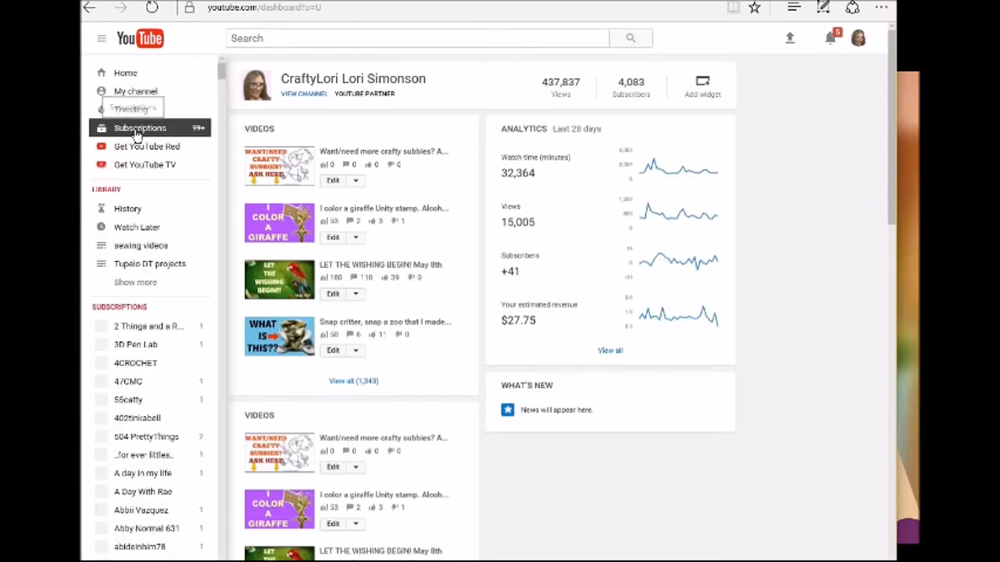
{"action": "left_click", "coordinate": [140, 129]}
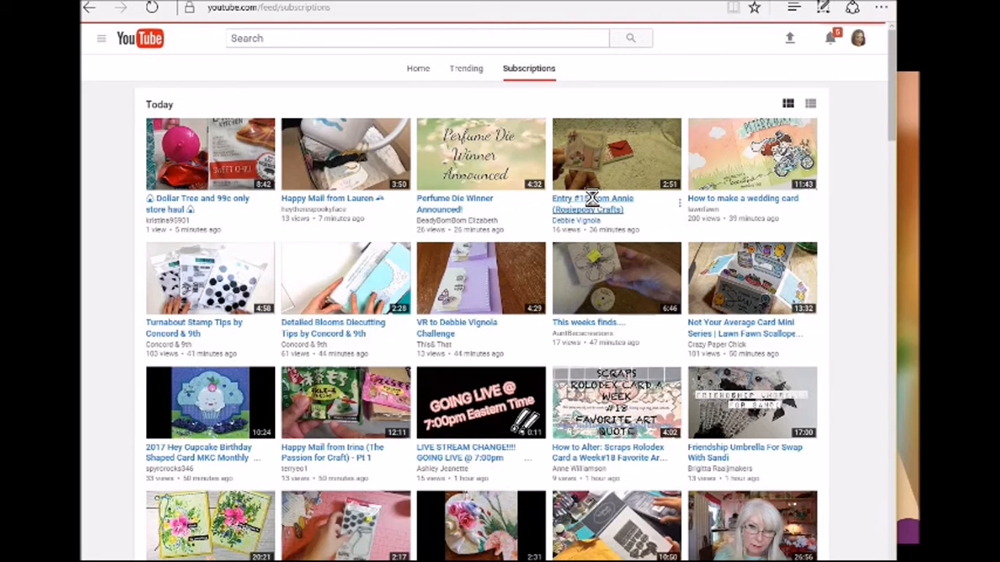
{"action": "left_click", "coordinate": [592, 203]}
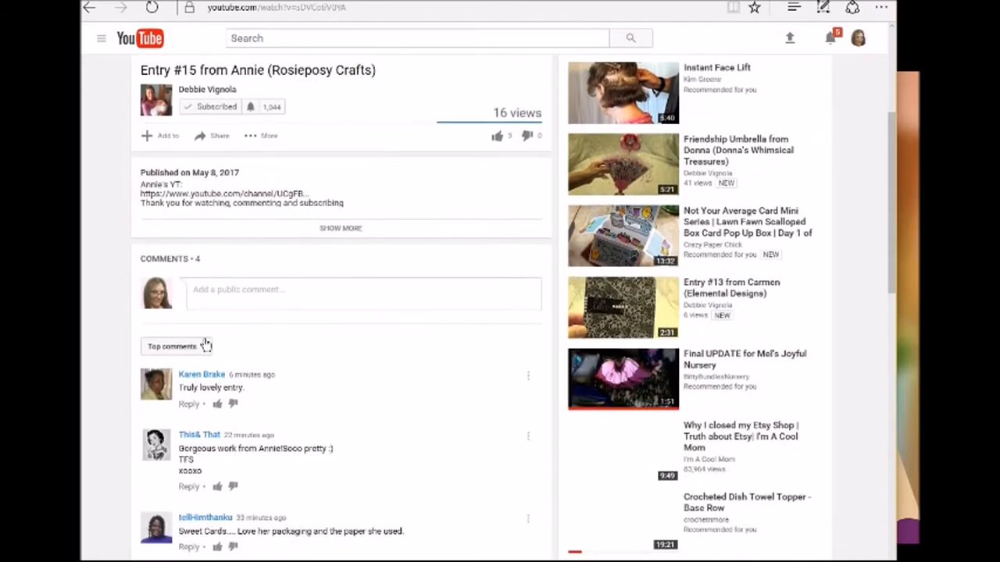
Draft a public comment 'Hi ... eres a link video' with the youtu.be link pasted in, not posted
{"action": "left_click", "coordinate": [362, 293]}
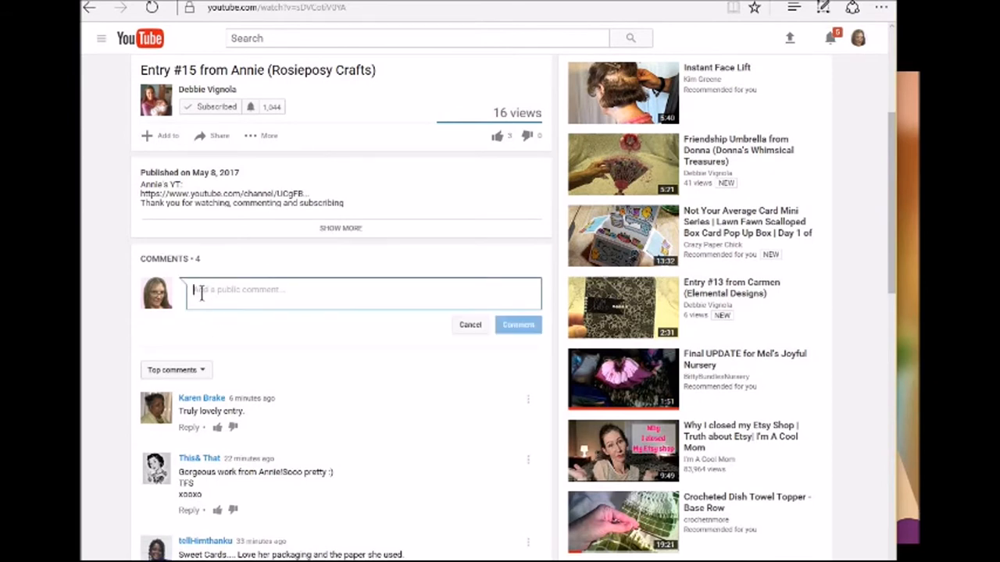
{"action": "type", "text": "Hi"}
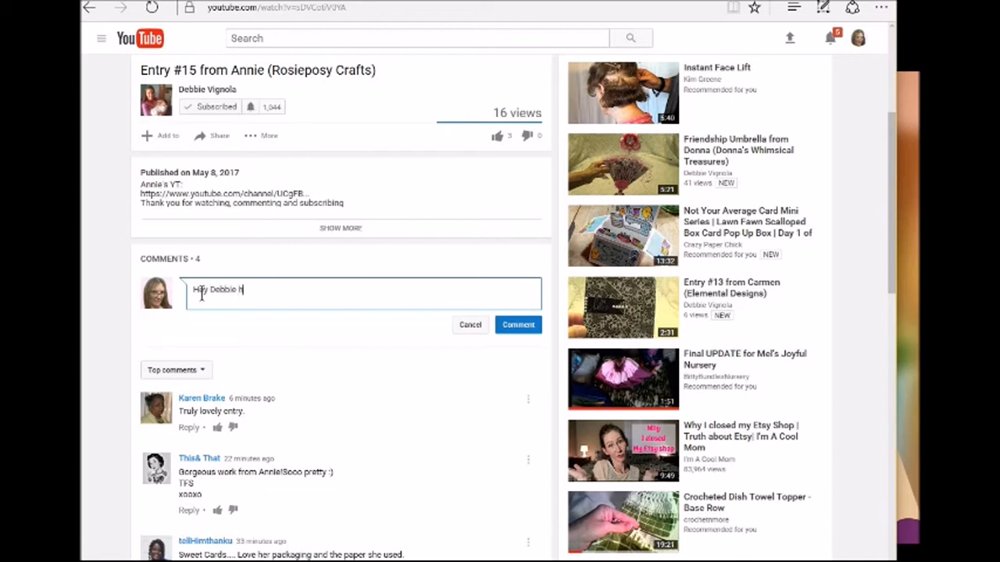
{"action": "type", "text": "eres a"}
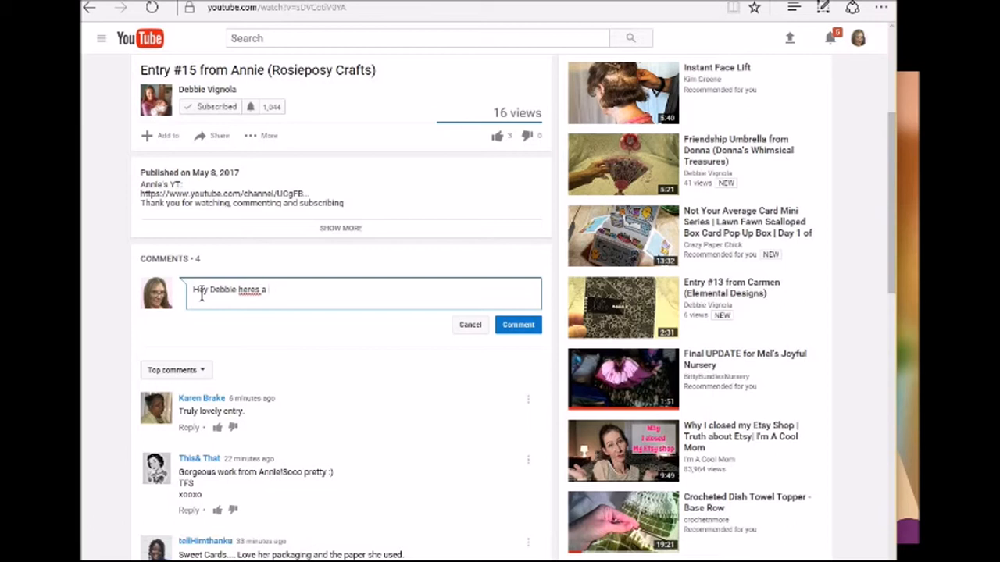
{"action": "type", "text": "link to a"}
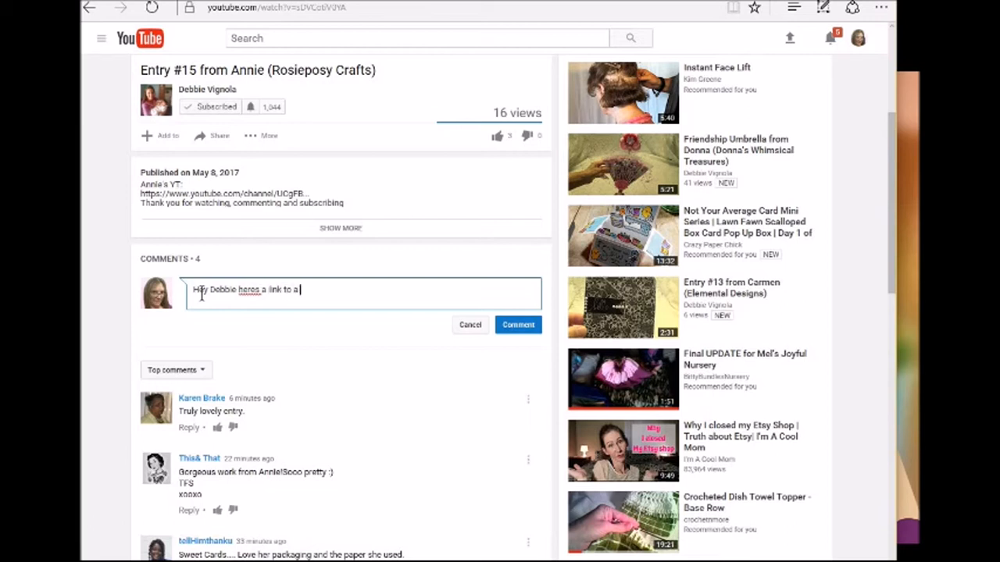
{"action": "type", "text": "video"}
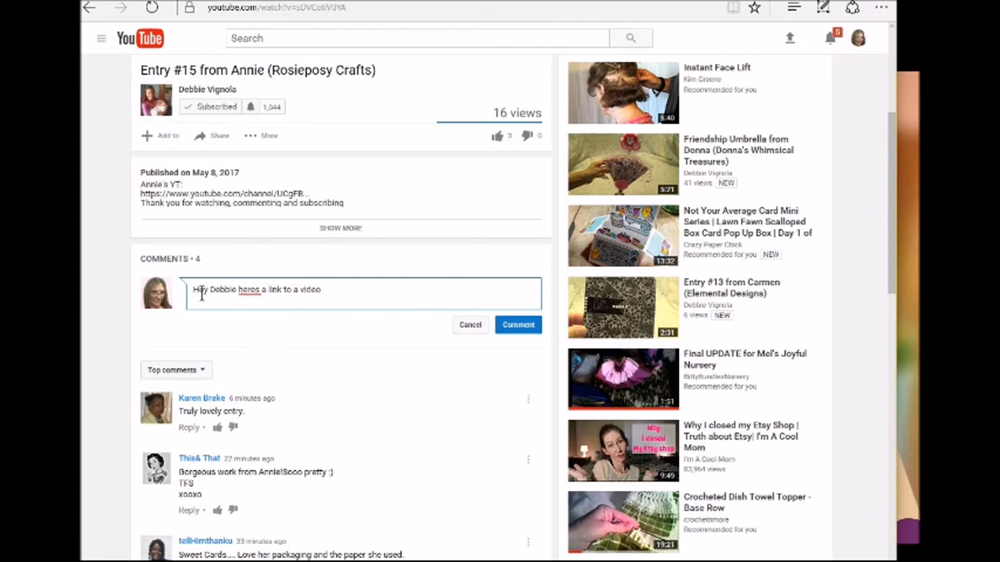
{"action": "right_click", "coordinate": [322, 289]}
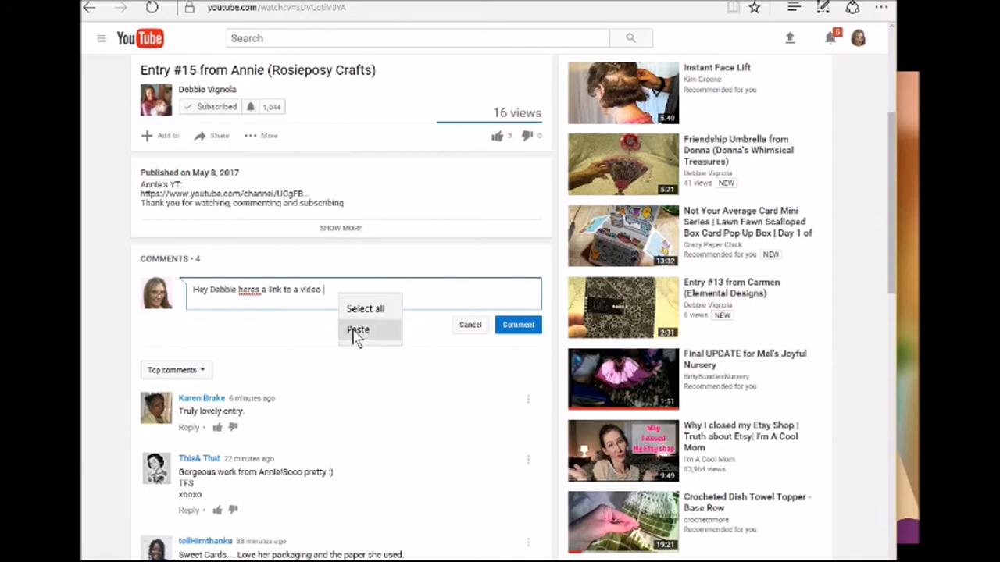
{"action": "left_click", "coordinate": [356, 328]}
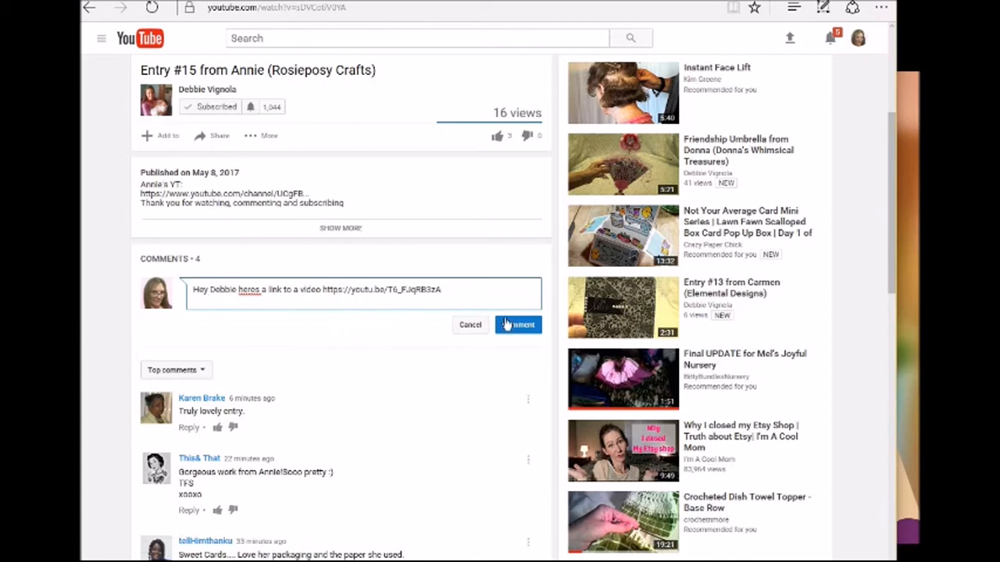
{"action": "mouse_move", "coordinate": [284, 320]}
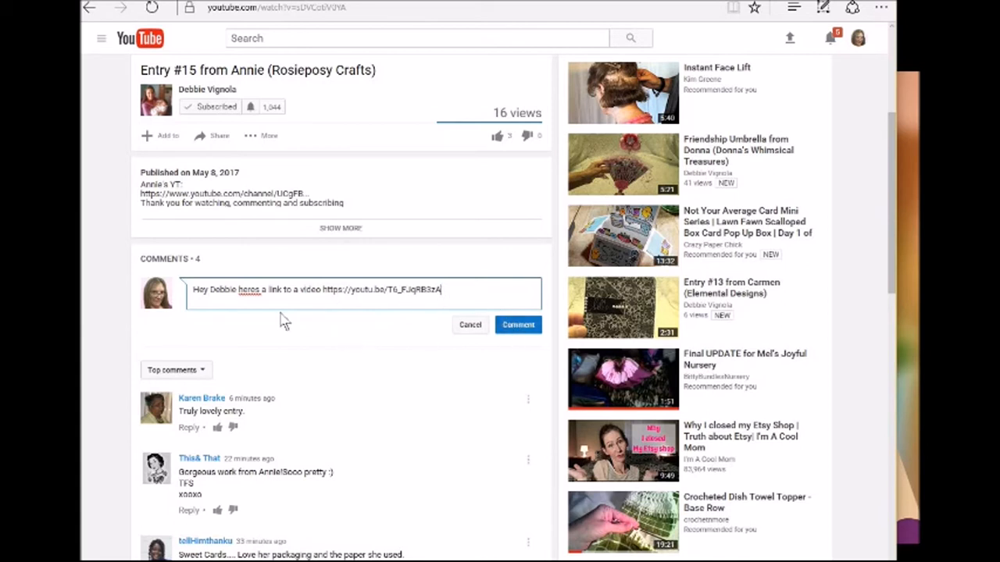
{"action": "left_click", "coordinate": [318, 289]}
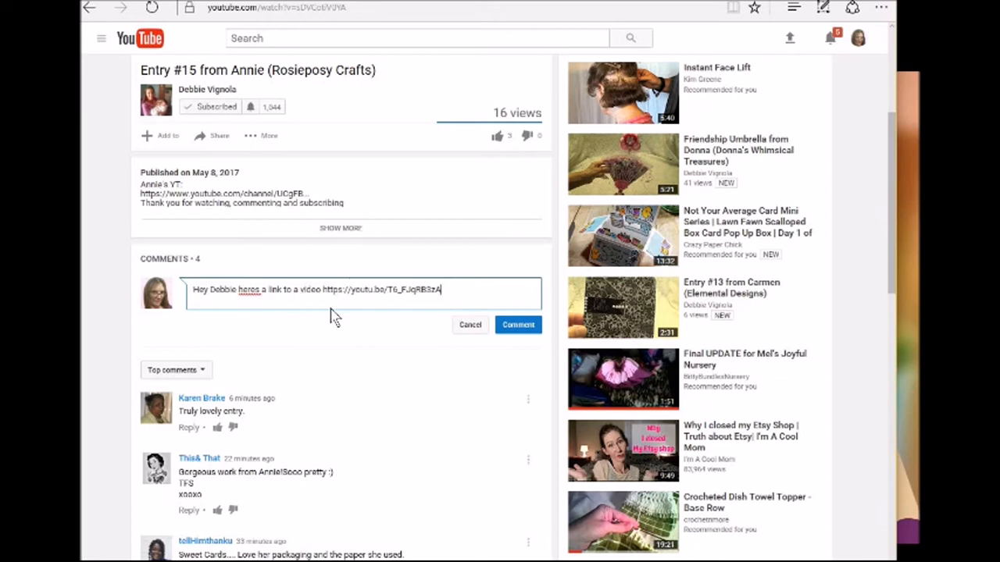
{"action": "mouse_move", "coordinate": [356, 300]}
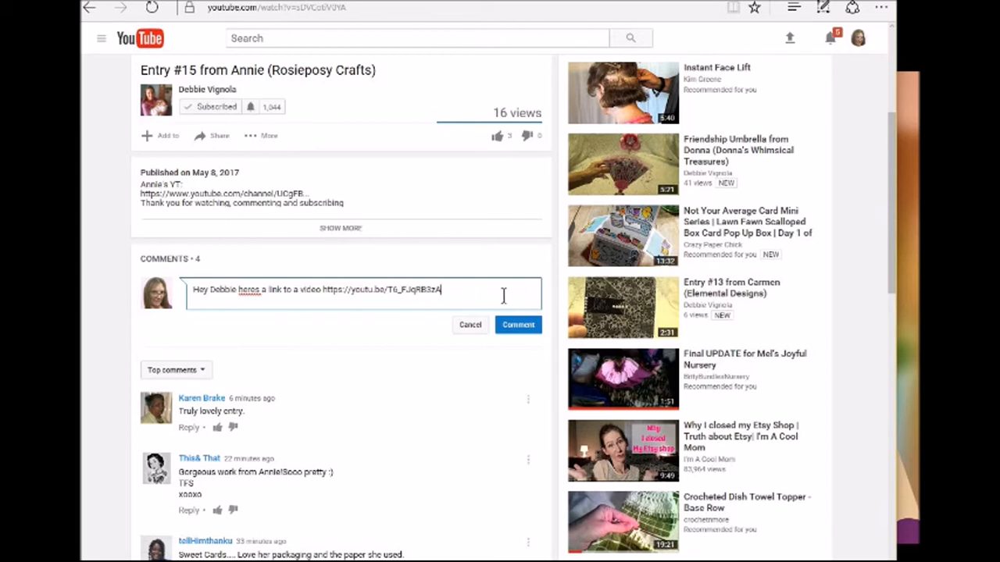
{"action": "mouse_move", "coordinate": [480, 289]}
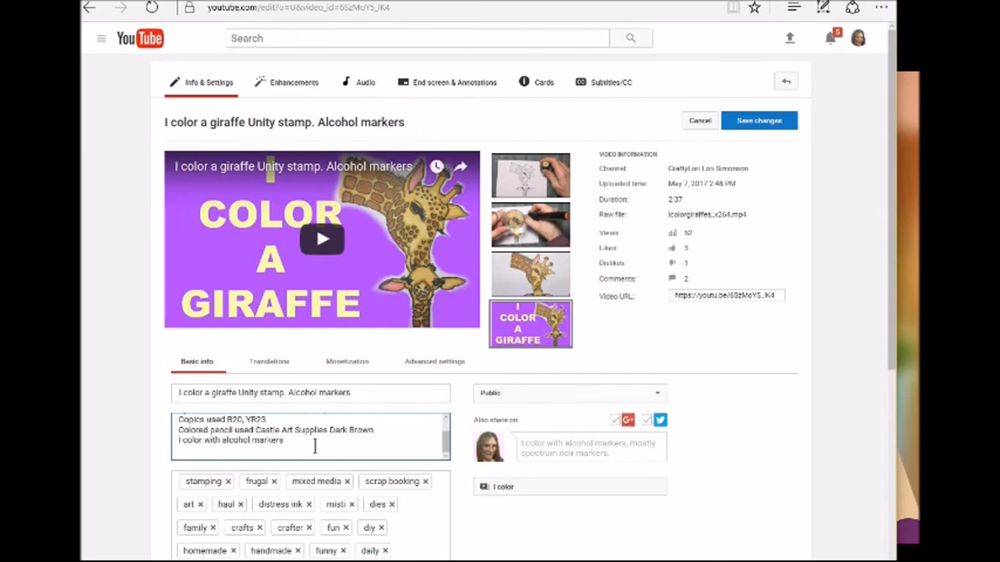
{"action": "mouse_move", "coordinate": [231, 410]}
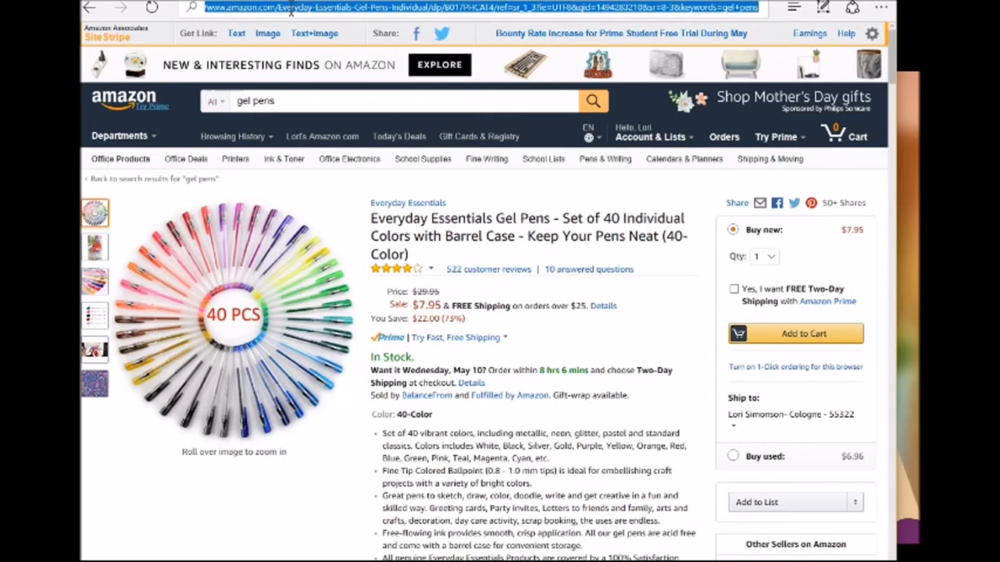
Copy the Everyday Essentials Gel Pens product page address from the address bar
{"action": "right_click", "coordinate": [289, 12]}
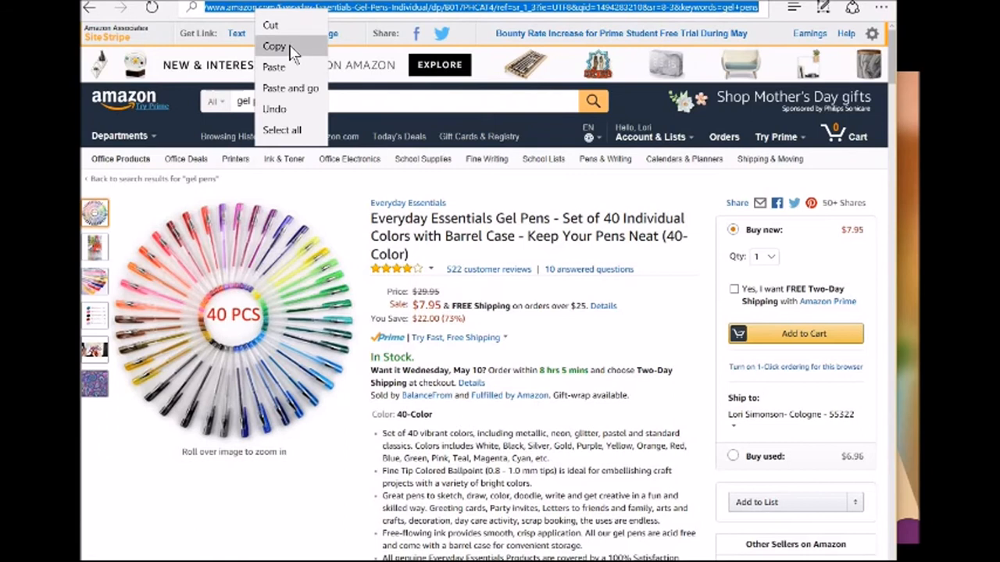
{"action": "left_click", "coordinate": [275, 47]}
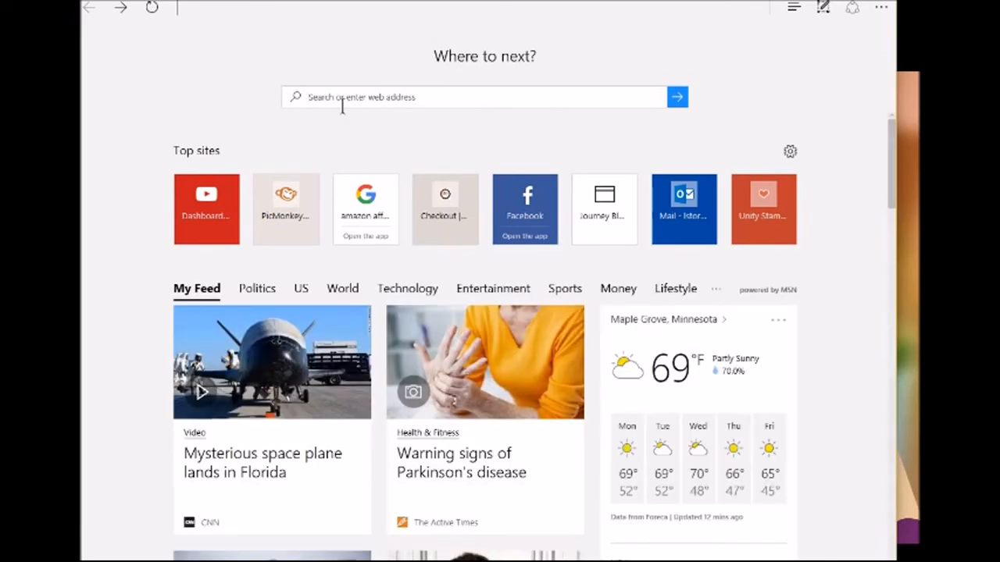
Search 'google url shortener' in a new tab and open the Google URL Shortener site
{"action": "type", "text": "google url"}
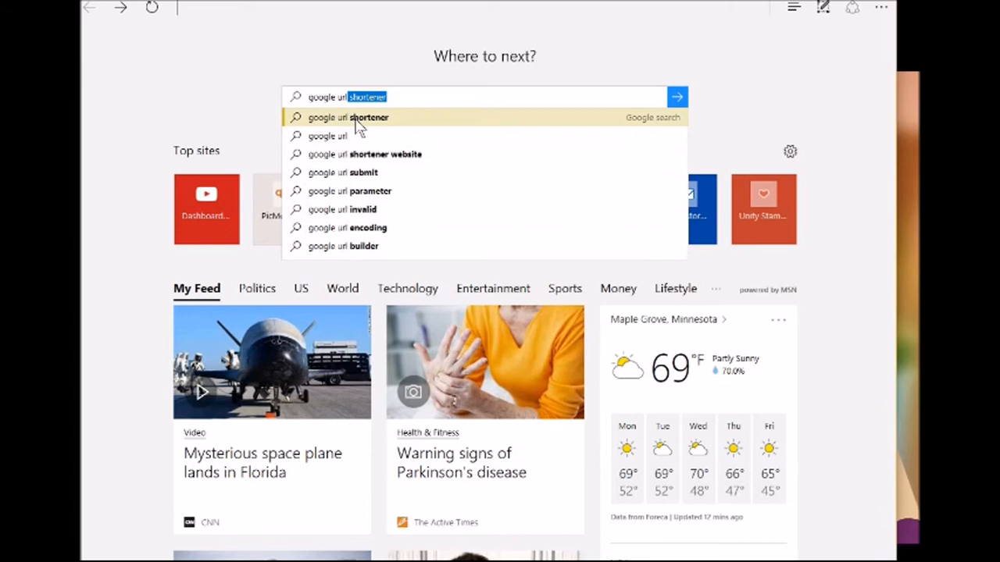
{"action": "left_click", "coordinate": [348, 117]}
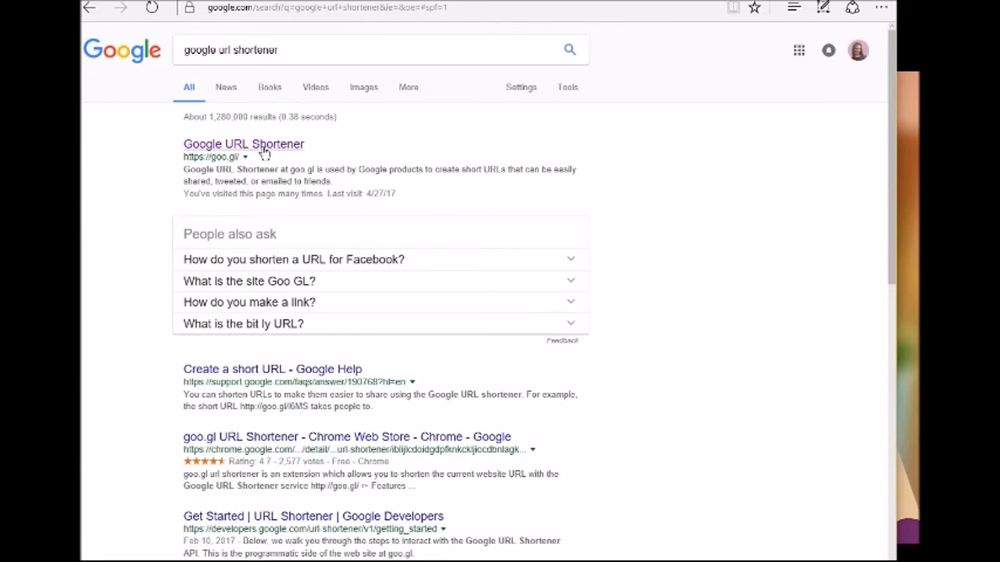
{"action": "left_click", "coordinate": [244, 144]}
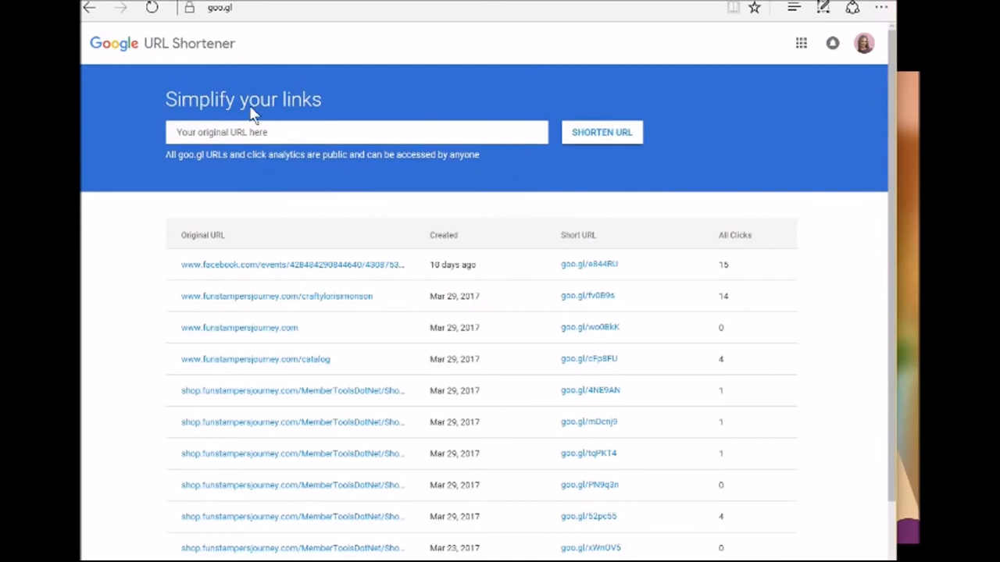
Paste the Amazon gel pens address into the 'Your original URL here' field
{"action": "left_click", "coordinate": [234, 132]}
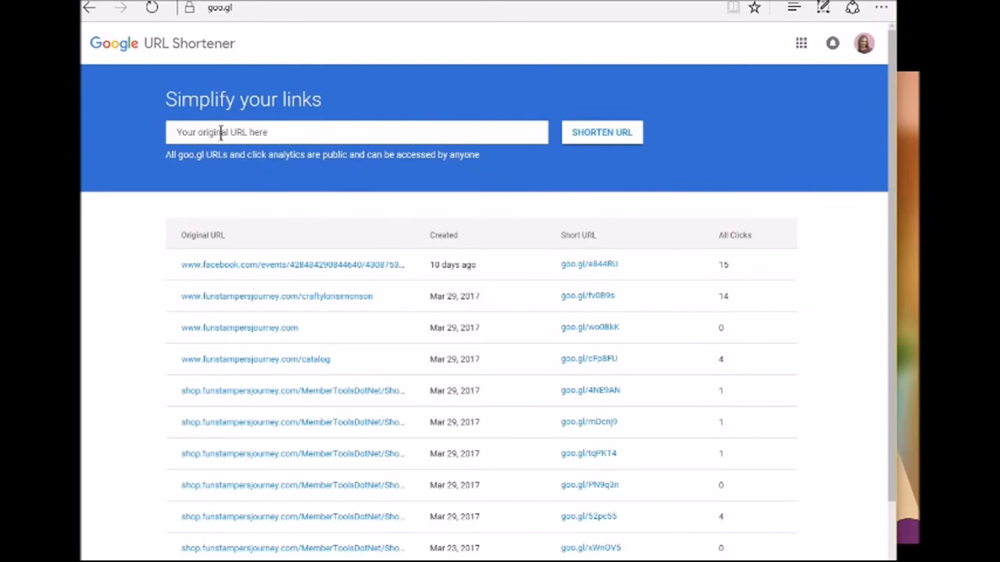
{"action": "right_click", "coordinate": [226, 131]}
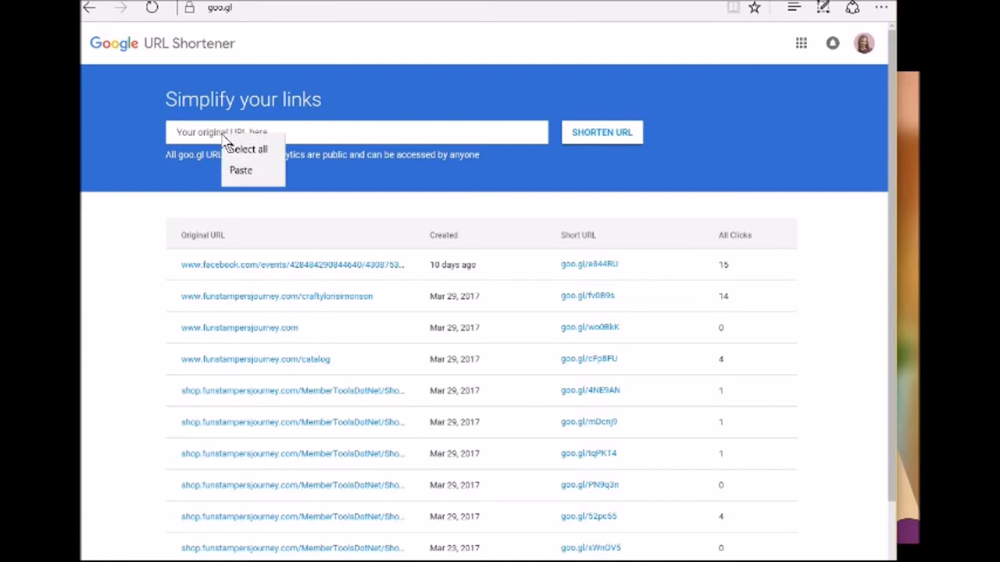
{"action": "left_click", "coordinate": [240, 170]}
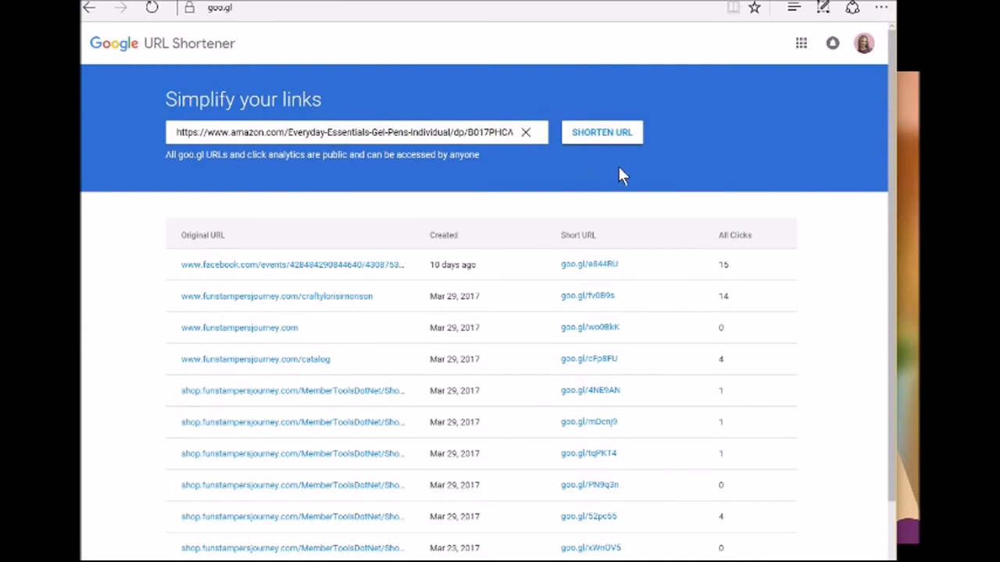
{"action": "mouse_move", "coordinate": [603, 188]}
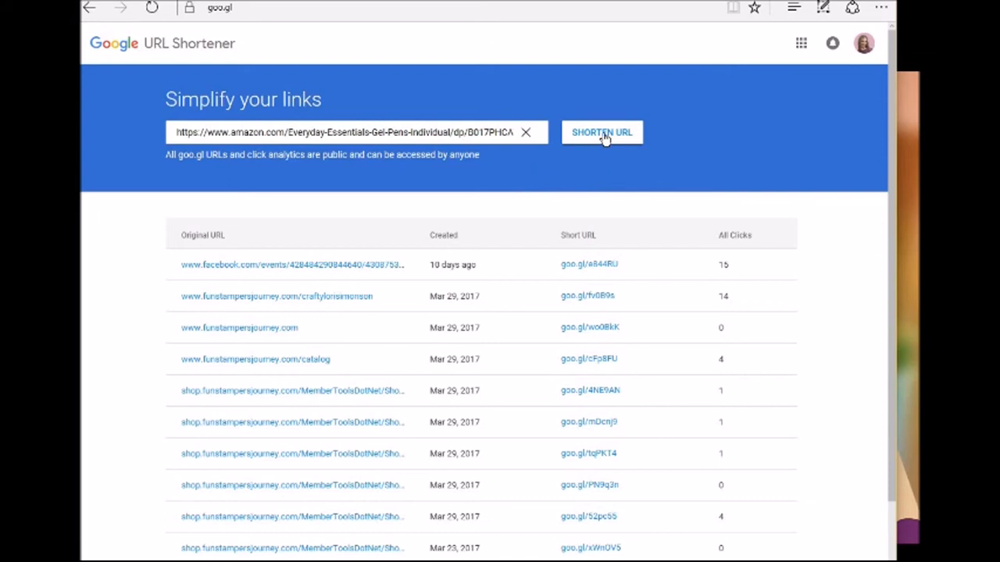
Shorten the Amazon link to goo.gl/DHeHv8 and copy the short URL
{"action": "left_click", "coordinate": [602, 131]}
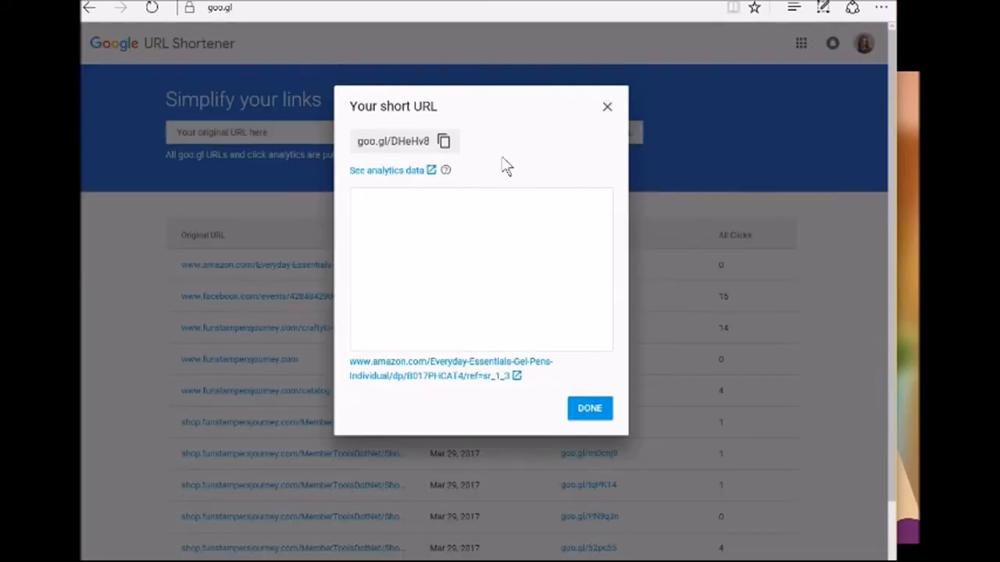
{"action": "mouse_move", "coordinate": [383, 103]}
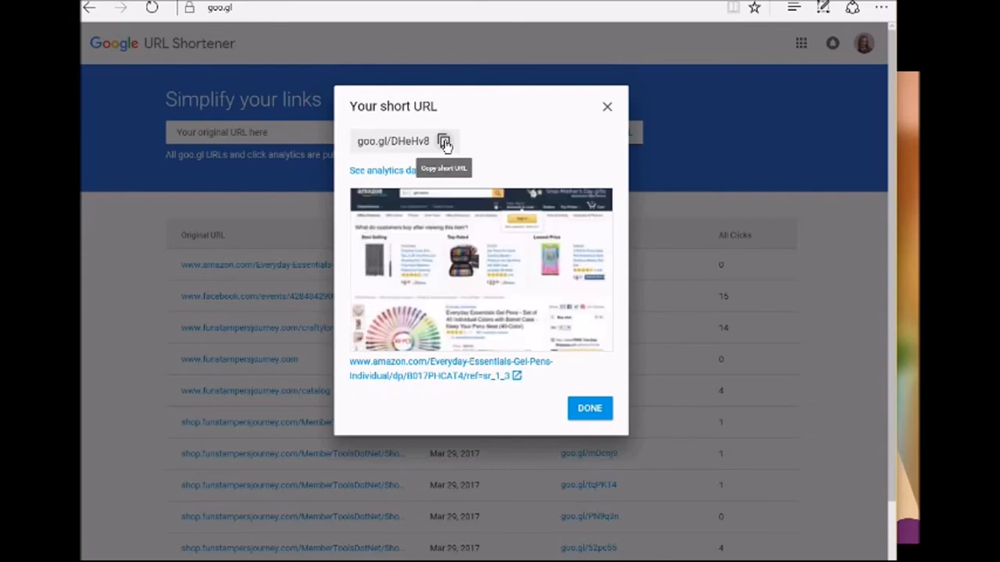
{"action": "left_click", "coordinate": [443, 140]}
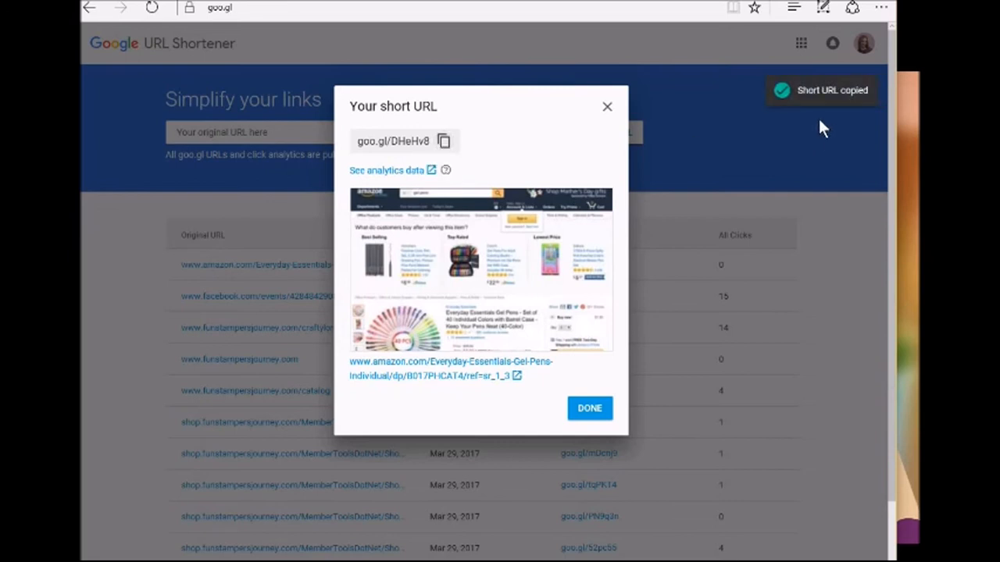
{"action": "mouse_move", "coordinate": [283, 64]}
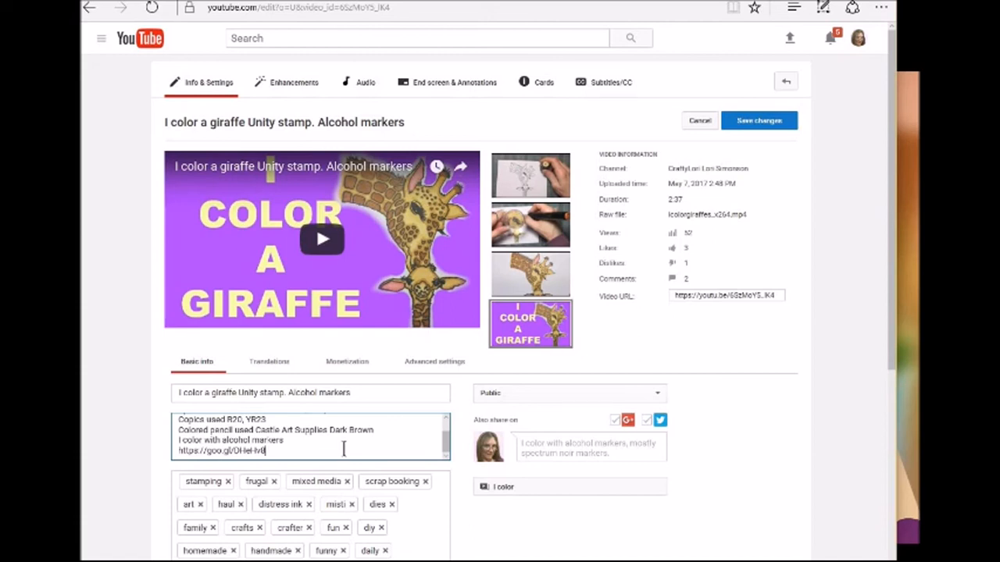
Edit the giraffe video's description text, removing a character
{"action": "key", "text": "backspace"}
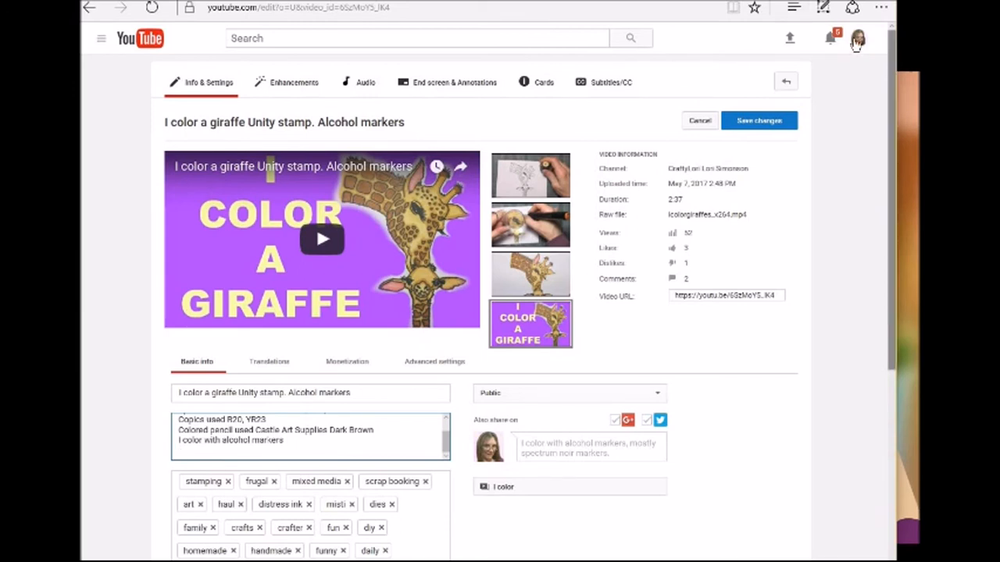
Return to Creator Studio, discarding edit-page changes, and view Community > Comments
{"action": "left_click", "coordinate": [855, 38]}
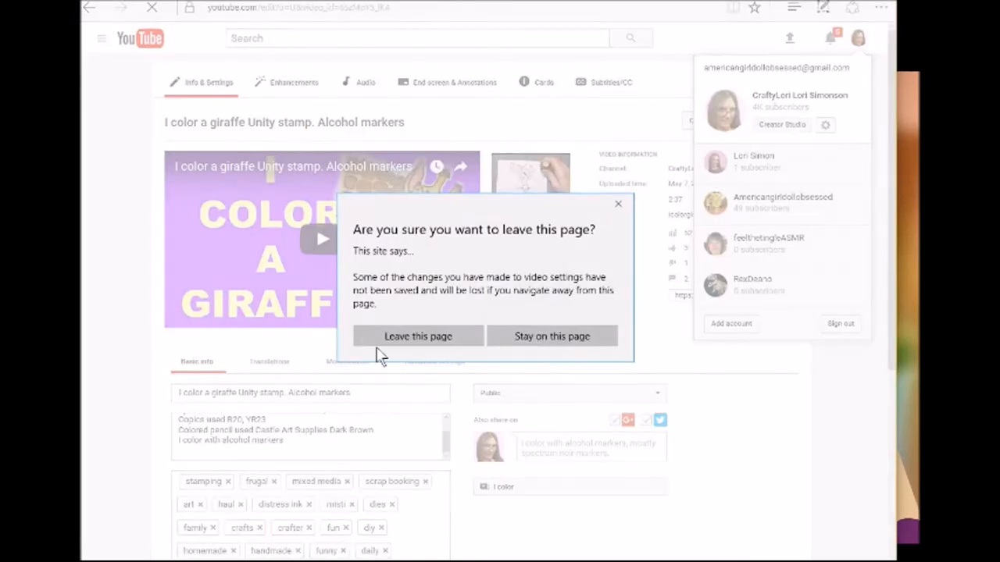
{"action": "left_click", "coordinate": [551, 336]}
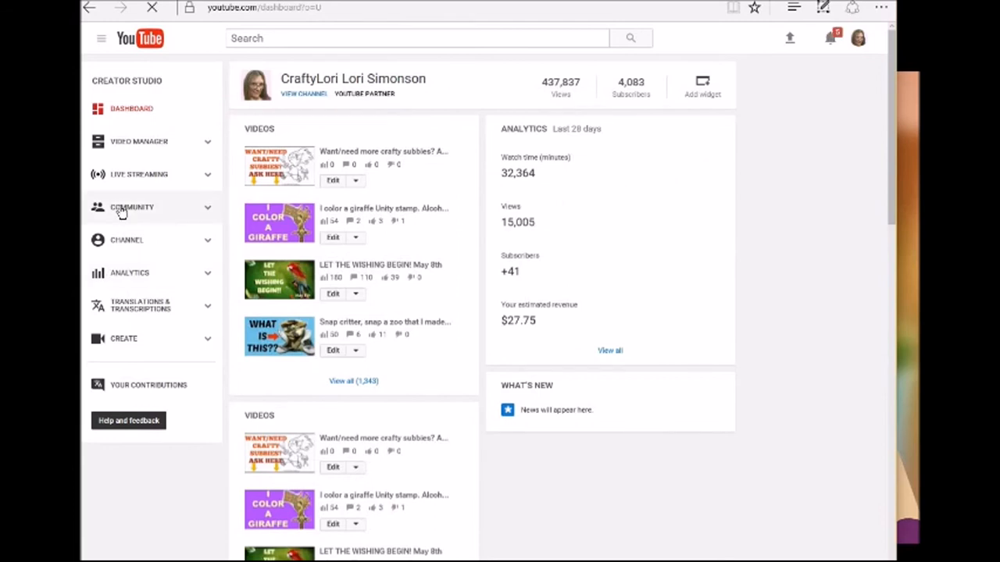
{"action": "left_click", "coordinate": [132, 206]}
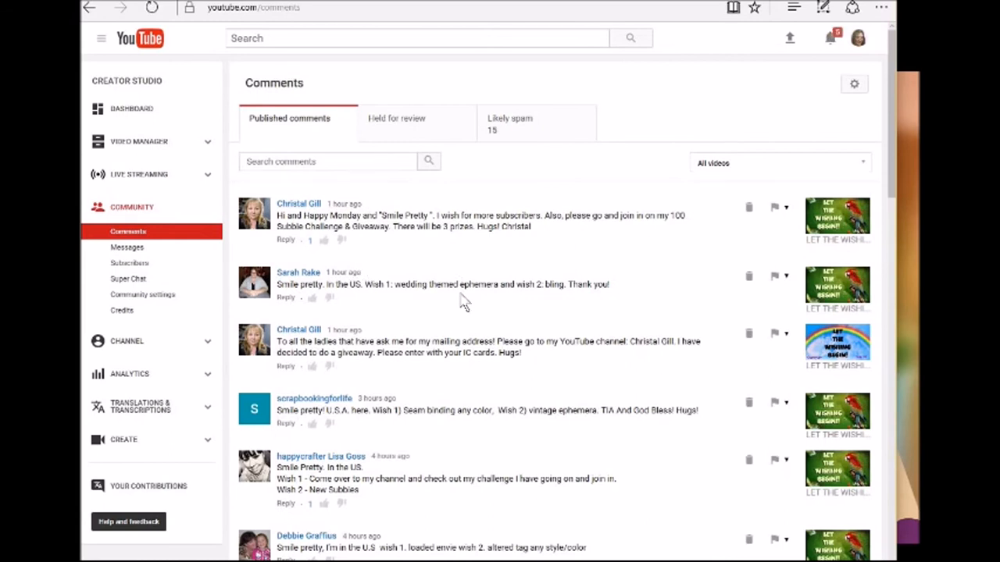
{"action": "scroll", "scroll_direction": "down", "scroll_amount": 3}
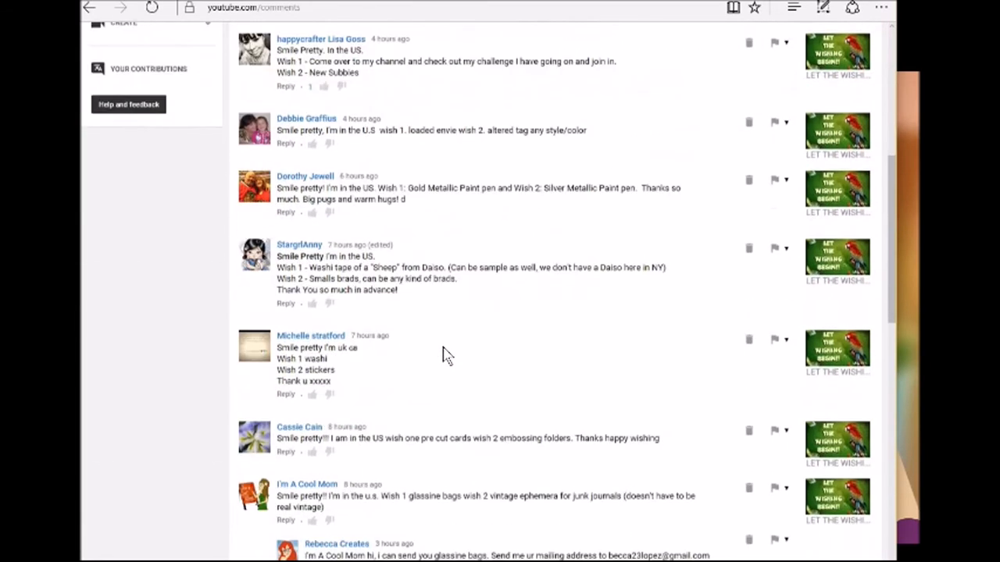
{"action": "scroll", "scroll_direction": "down", "scroll_amount": 3}
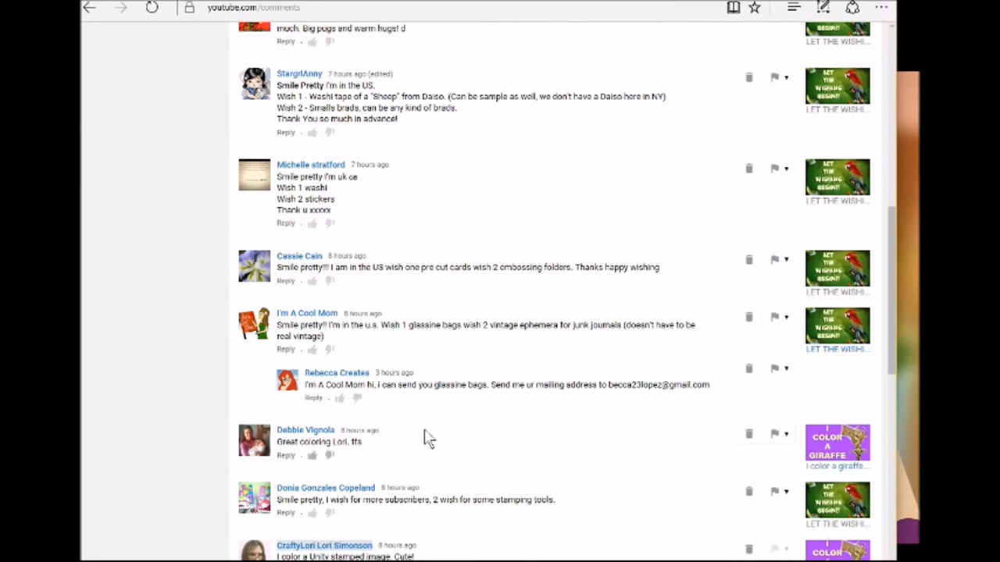
{"action": "mouse_move", "coordinate": [415, 438]}
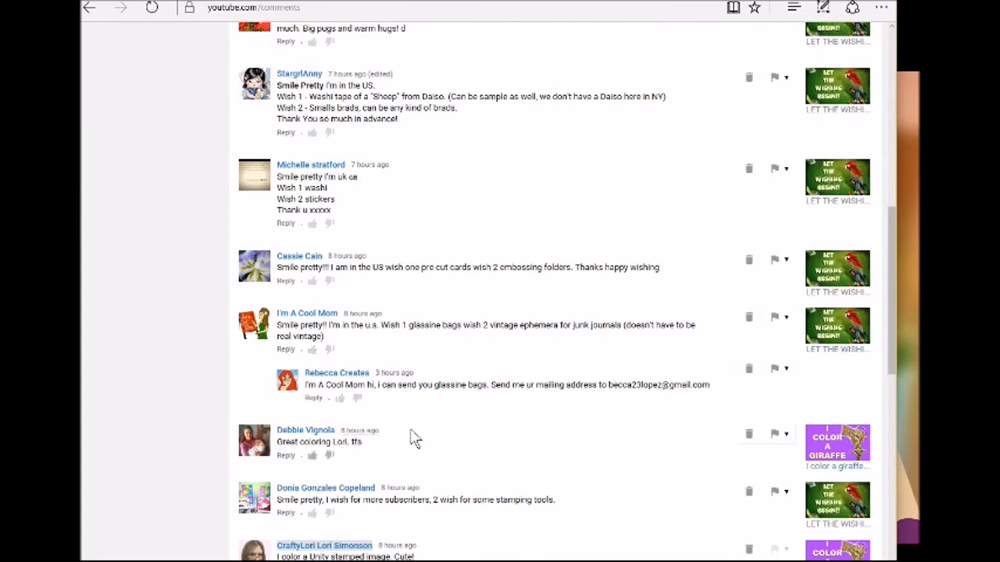
{"action": "mouse_move", "coordinate": [363, 440]}
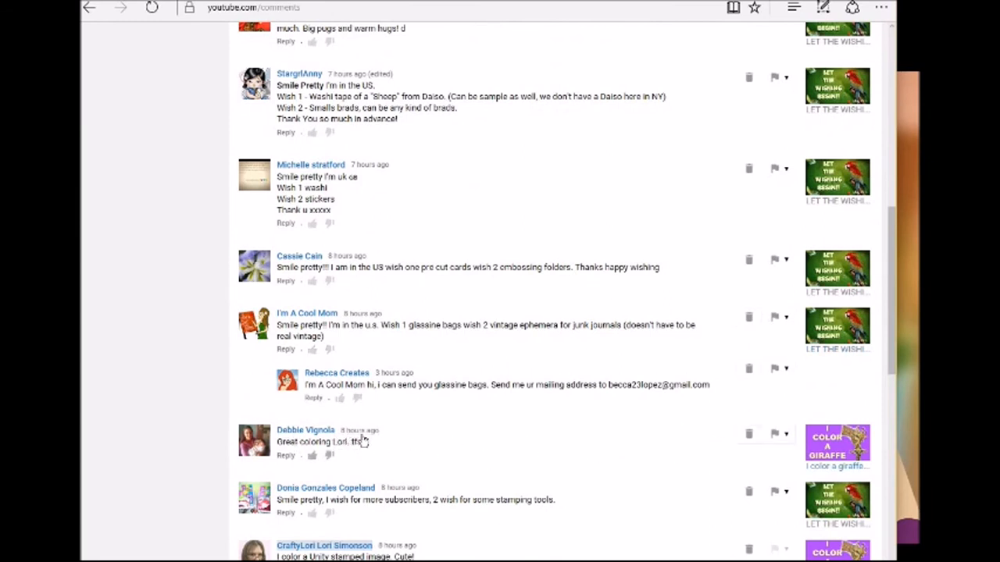
{"action": "mouse_move", "coordinate": [685, 451]}
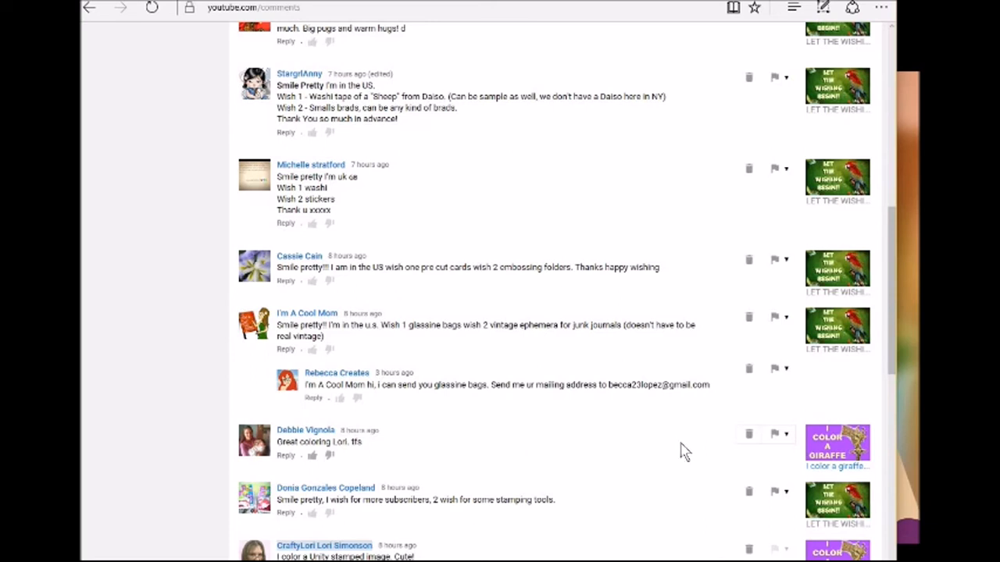
{"action": "mouse_move", "coordinate": [478, 444]}
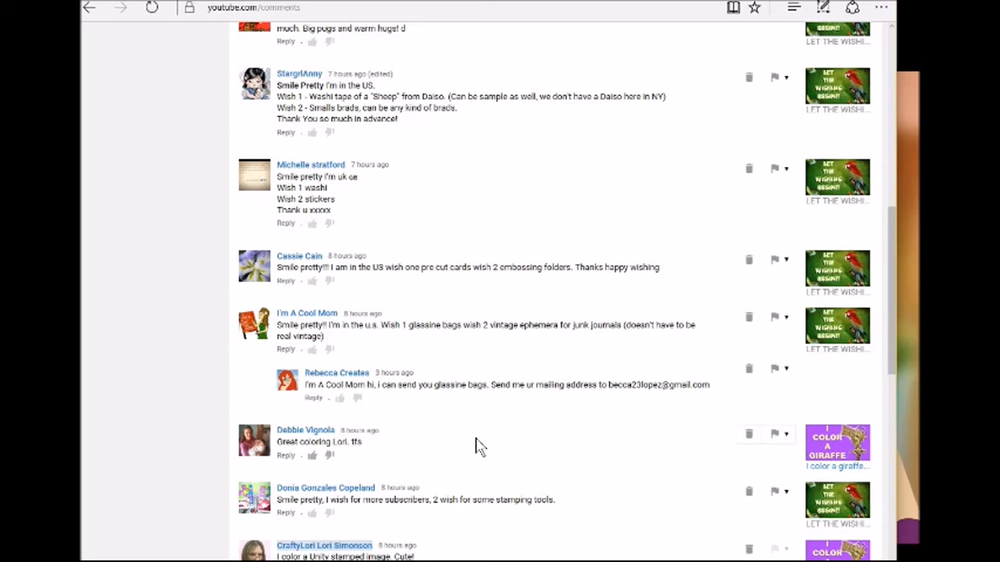
{"action": "mouse_move", "coordinate": [608, 449]}
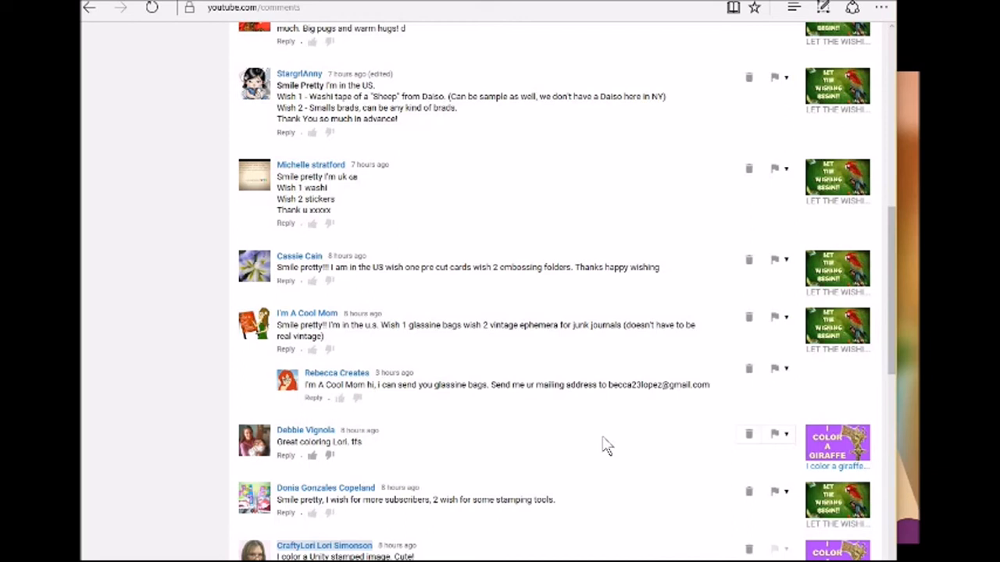
{"action": "mouse_move", "coordinate": [615, 440]}
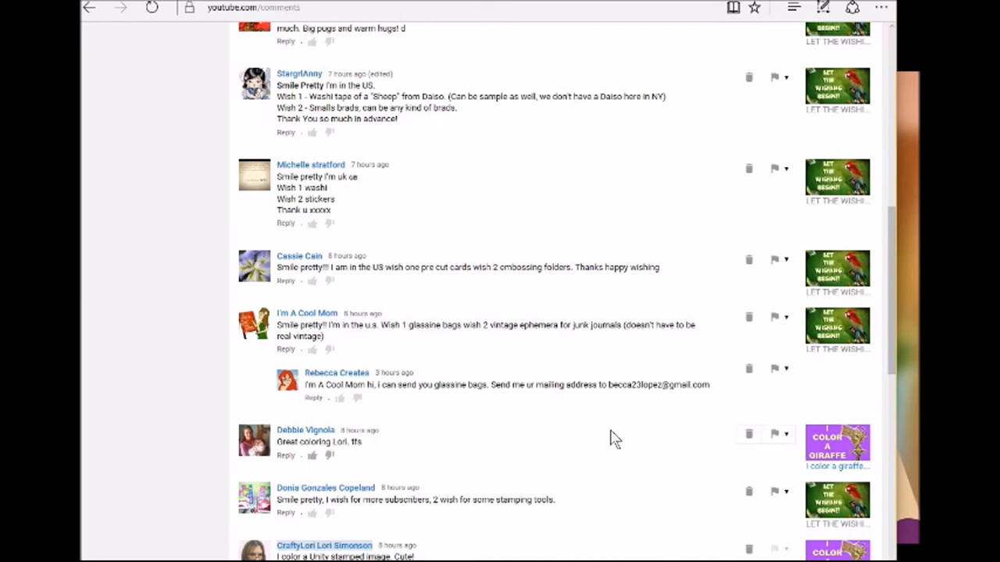
{"action": "mouse_move", "coordinate": [787, 435]}
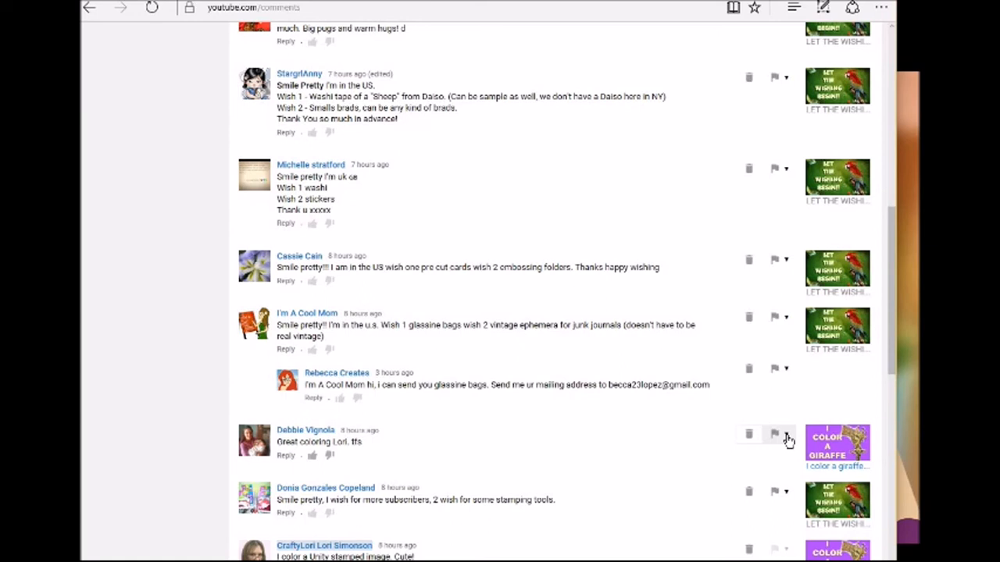
{"action": "left_click", "coordinate": [787, 434]}
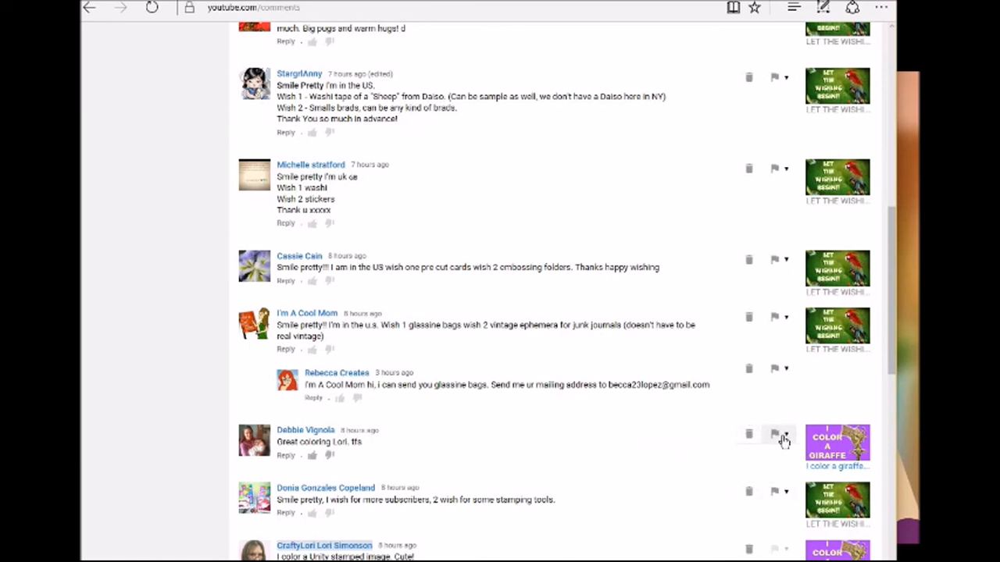
{"action": "mouse_move", "coordinate": [787, 436]}
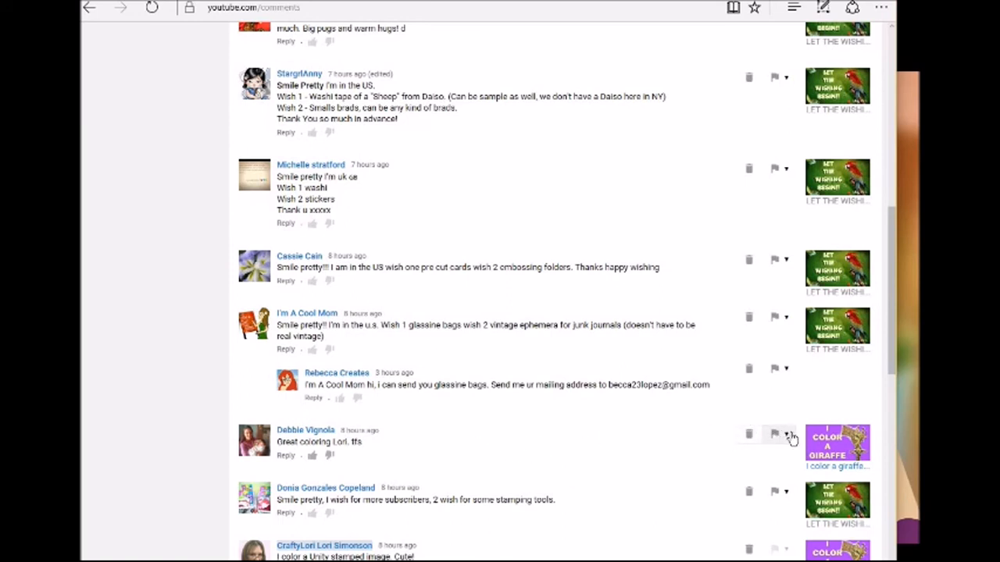
{"action": "mouse_move", "coordinate": [770, 434]}
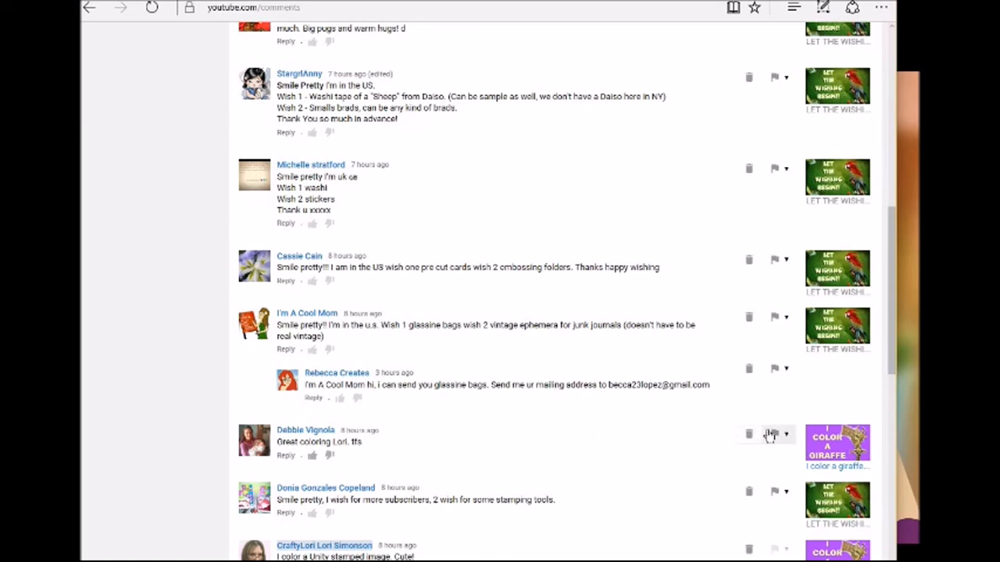
{"action": "mouse_move", "coordinate": [788, 444]}
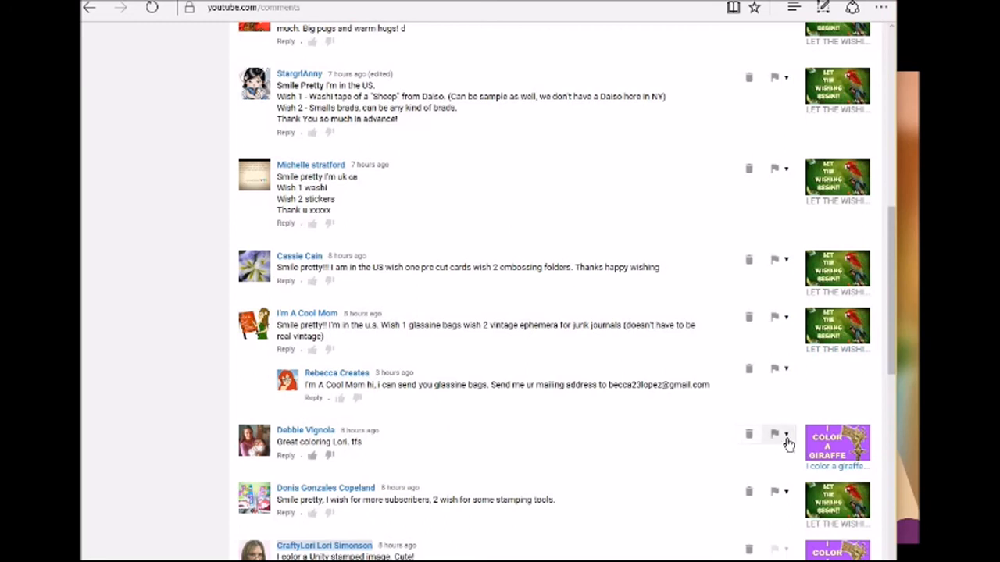
{"action": "mouse_move", "coordinate": [700, 453]}
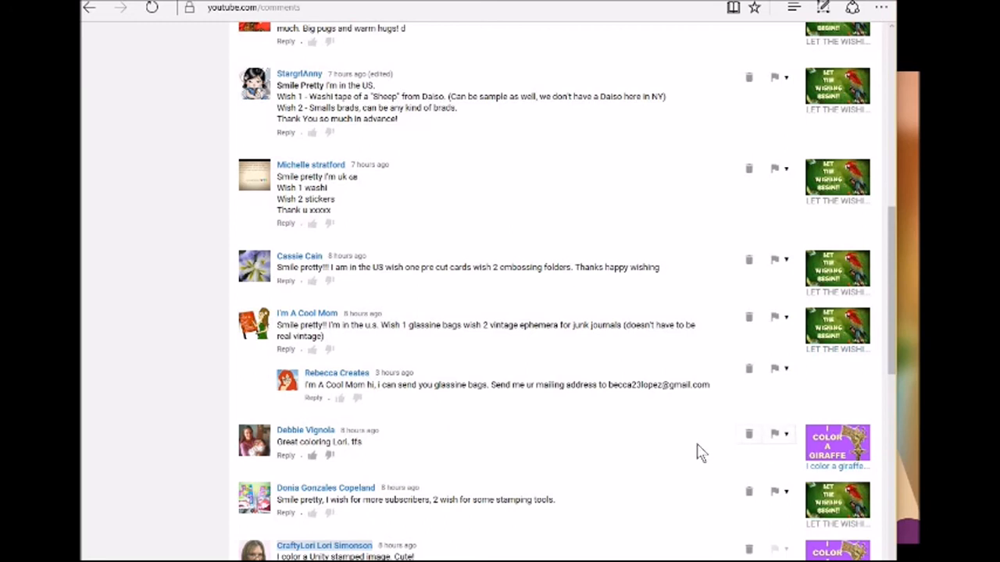
{"action": "left_click", "coordinate": [787, 434]}
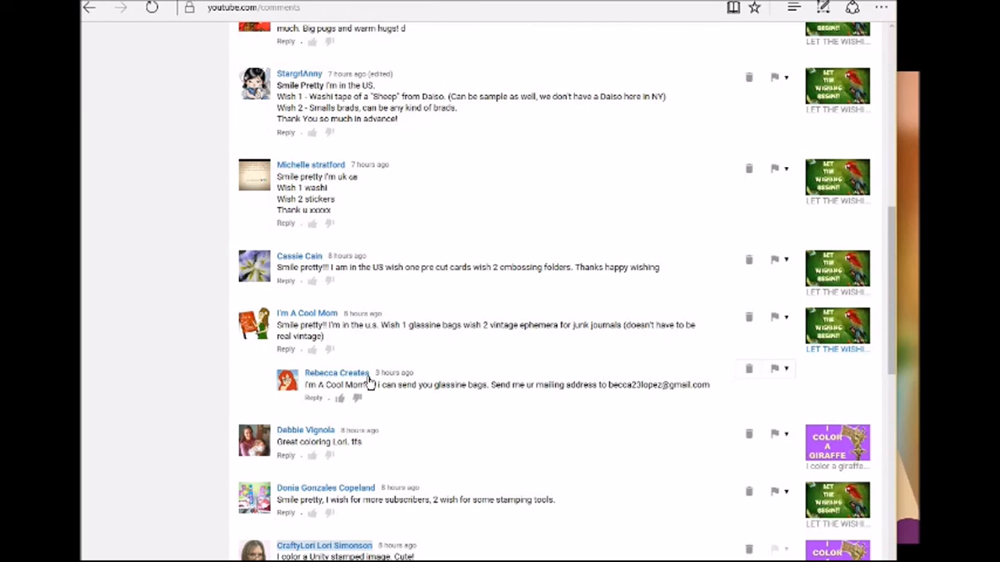
Set the commenter to 'Always approve comments from this user' via the flag menu
{"action": "left_click", "coordinate": [785, 369]}
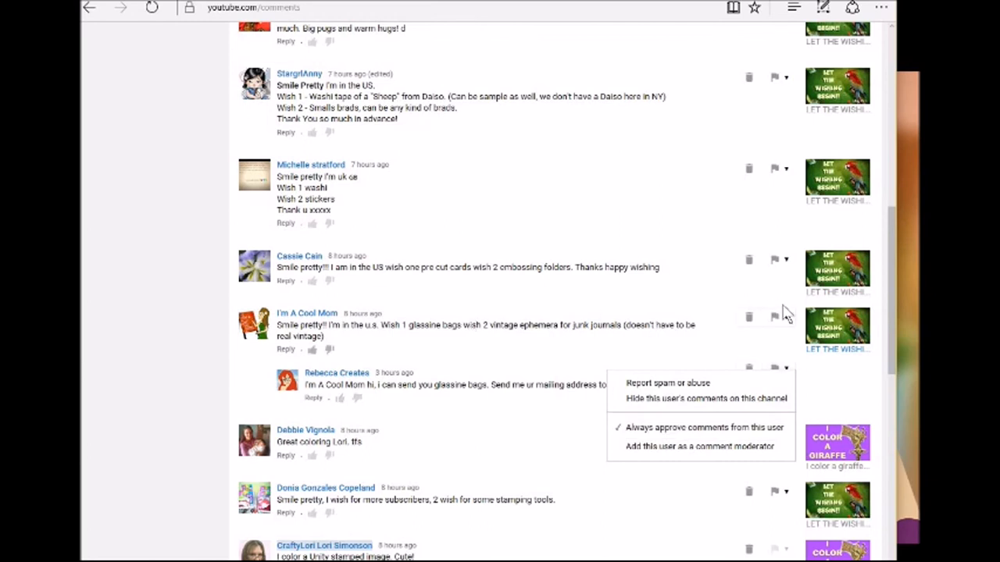
{"action": "left_click", "coordinate": [787, 318]}
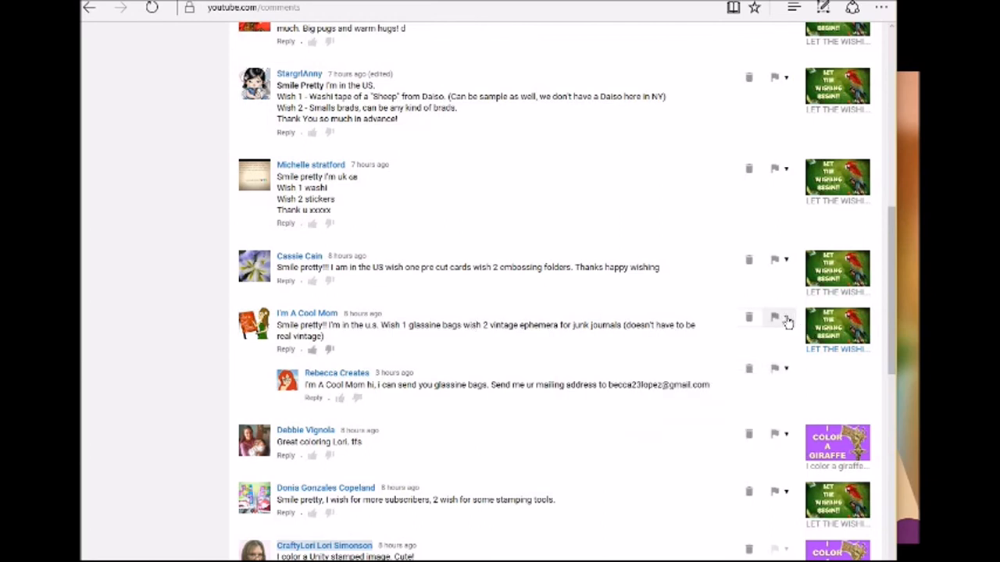
{"action": "left_click", "coordinate": [787, 317]}
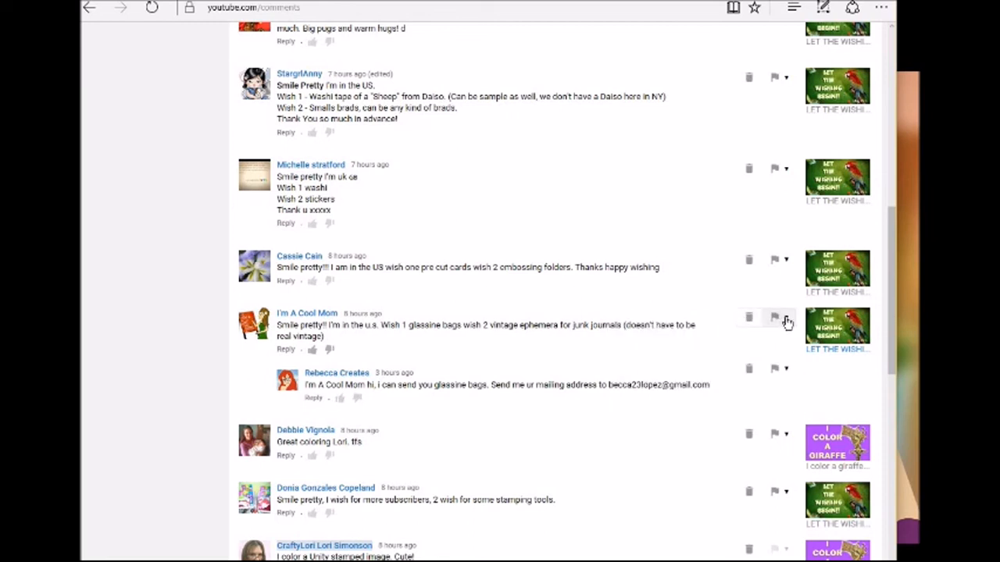
{"action": "left_click", "coordinate": [787, 318]}
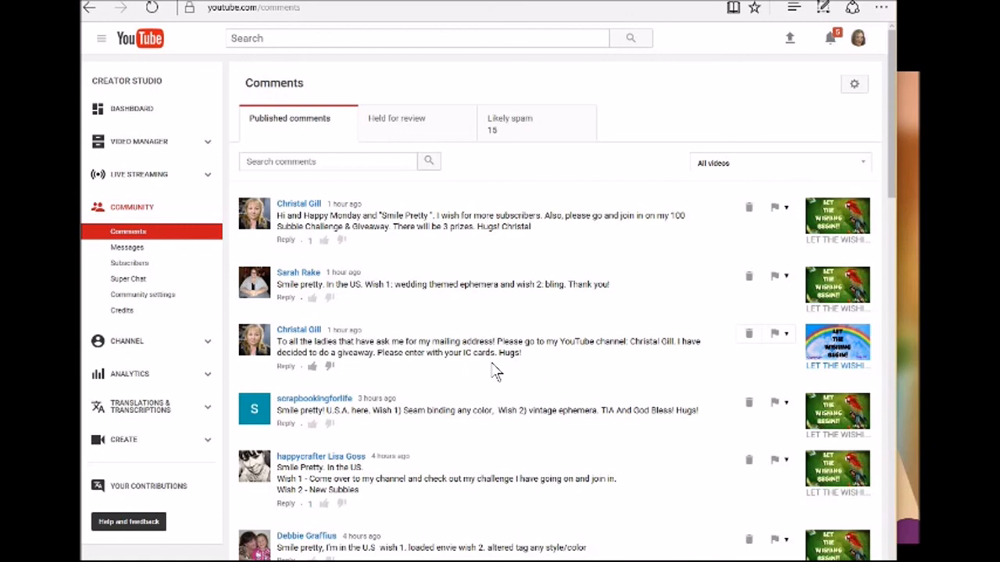
{"action": "mouse_move", "coordinate": [691, 53]}
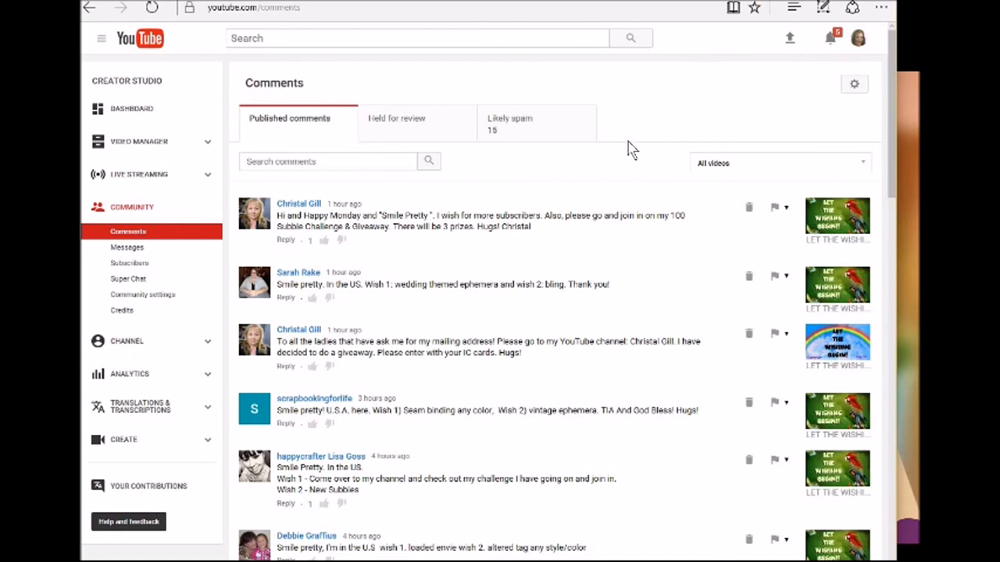
{"action": "mouse_move", "coordinate": [523, 467]}
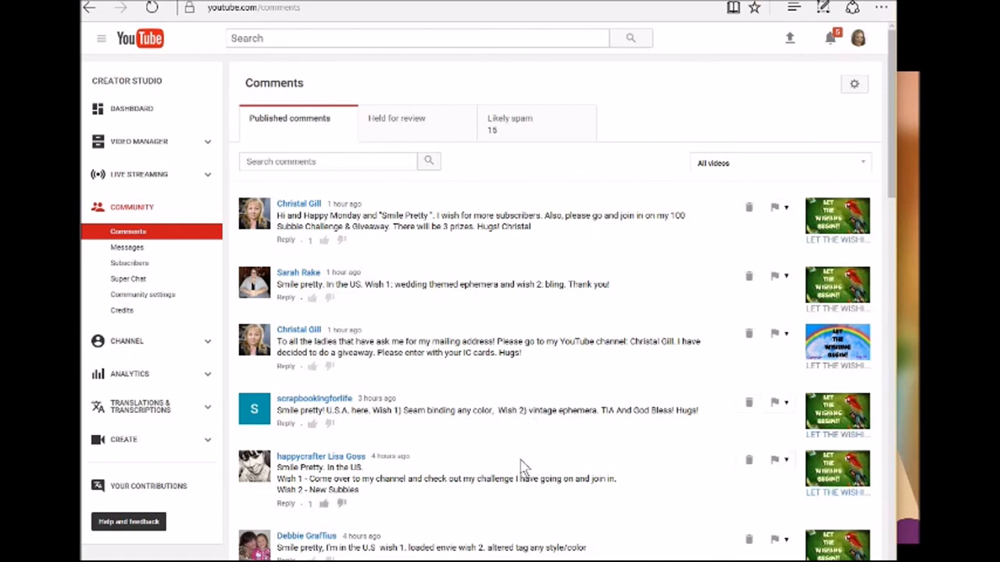
{"action": "mouse_move", "coordinate": [435, 268]}
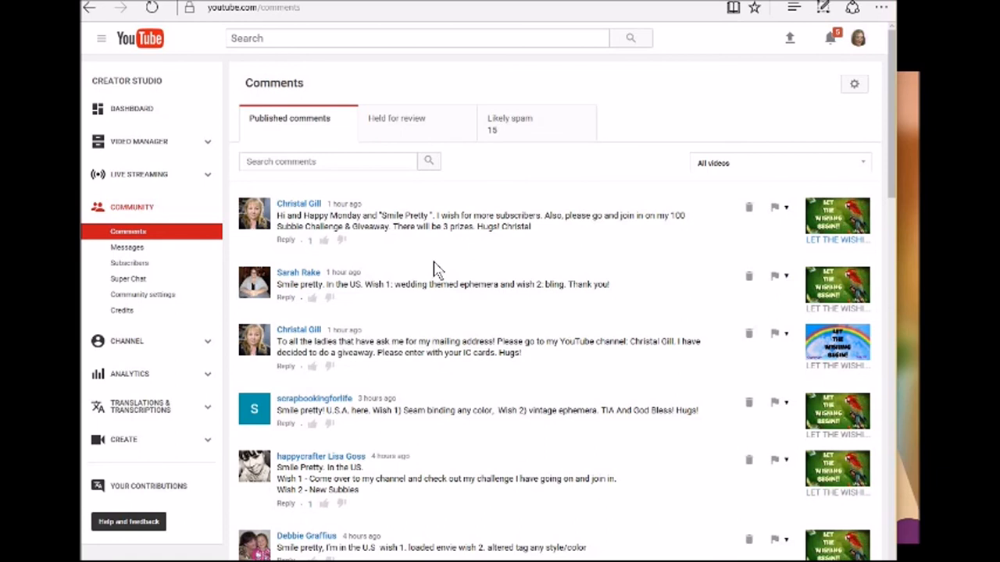
{"action": "mouse_move", "coordinate": [497, 264]}
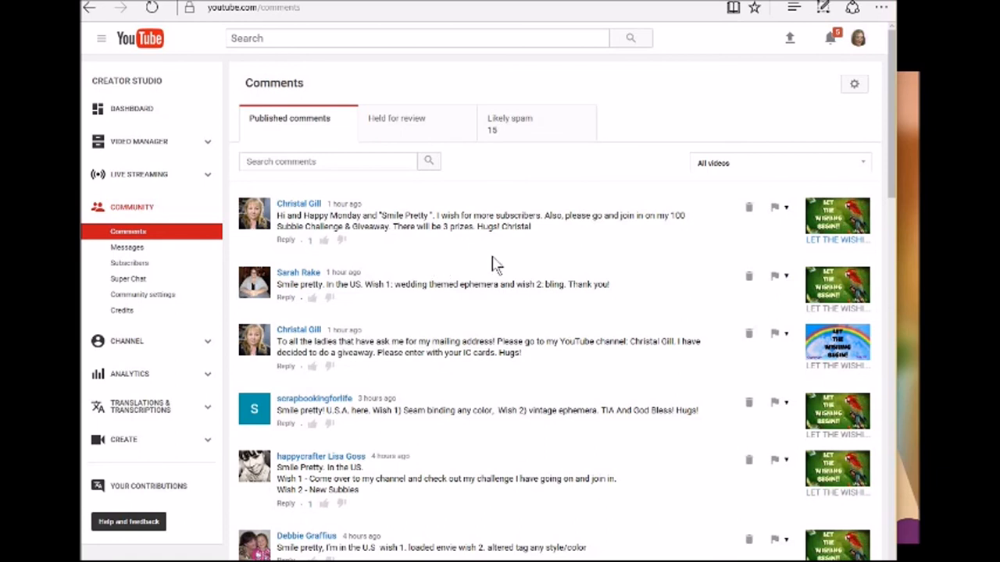
{"action": "mouse_move", "coordinate": [642, 122]}
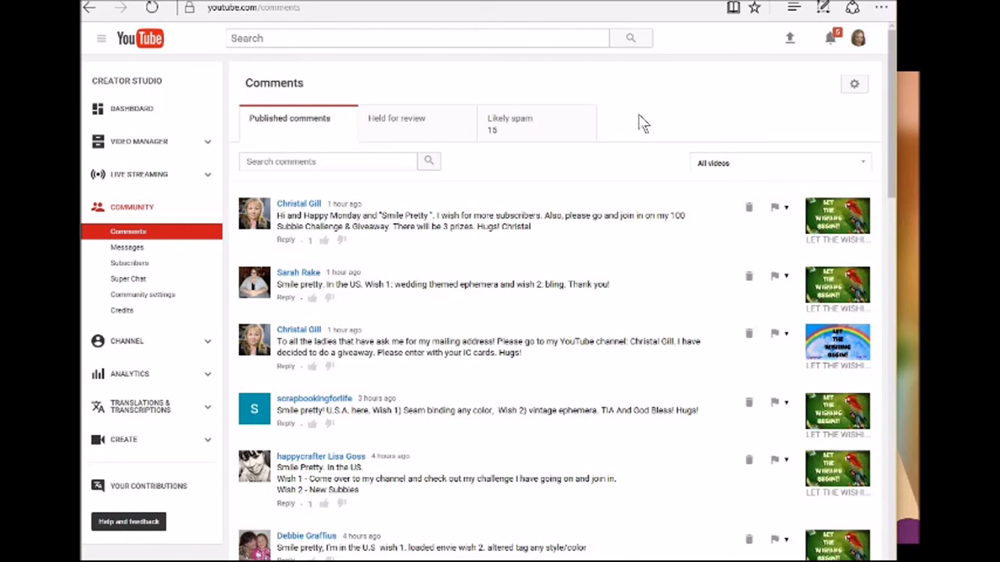